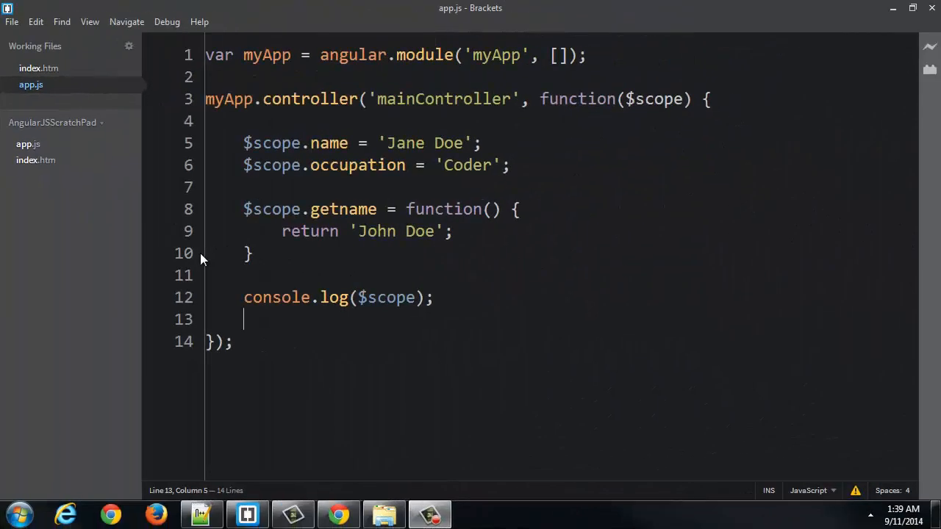
mouse_move(441, 302)
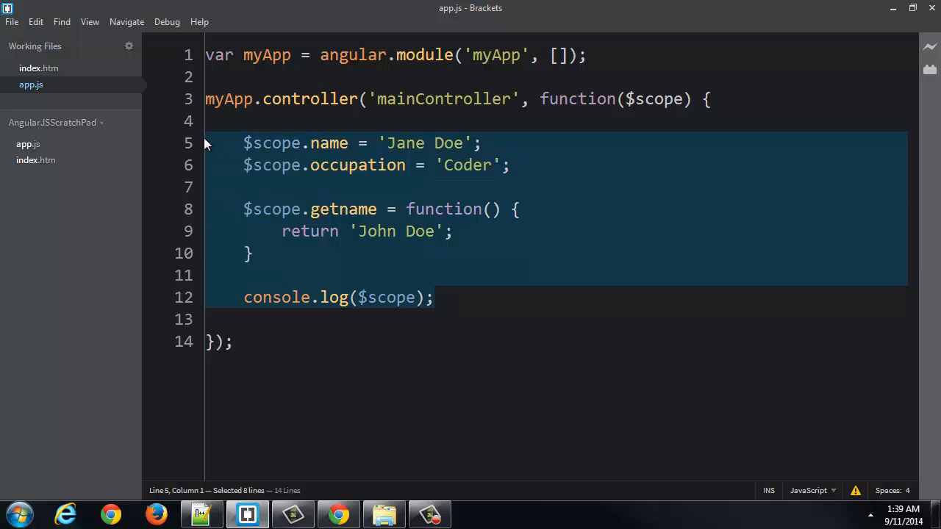
Step: Delete the old mainController body, leaving an empty controller function with a blank line inside
key(Delete)
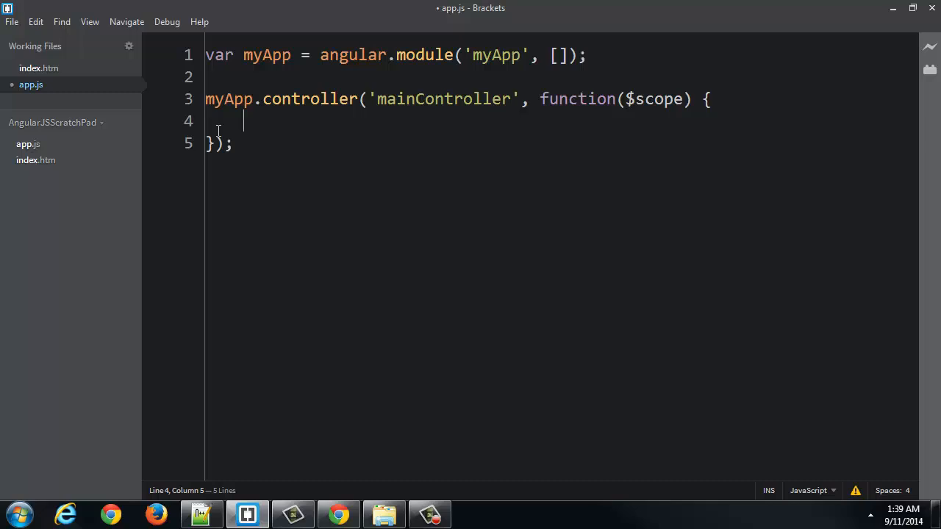
key(Enter)
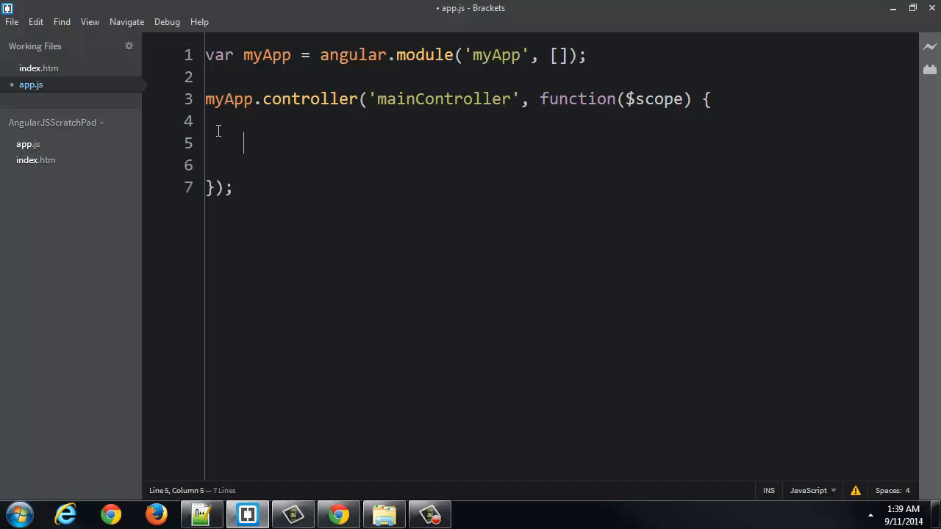
key(Backspace)
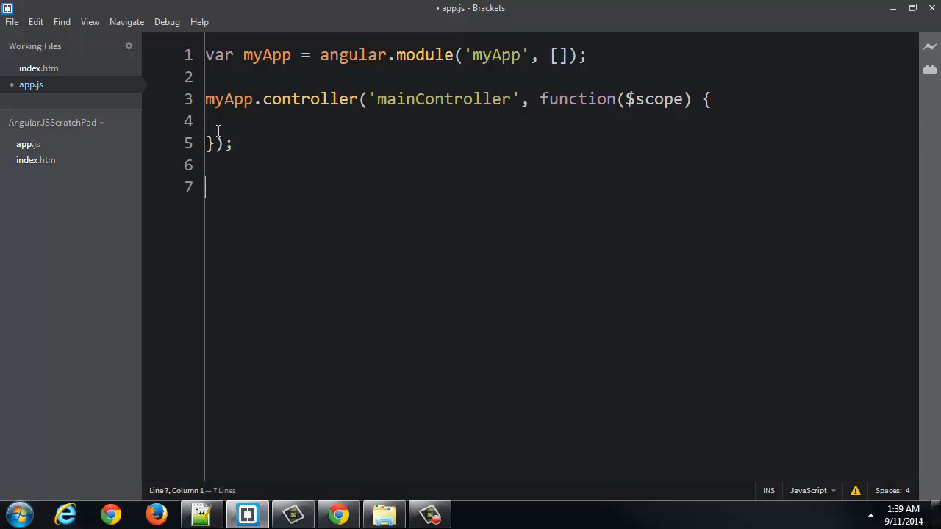
Step: Declare an empty function searchPeople() { } below the controller
text(function)
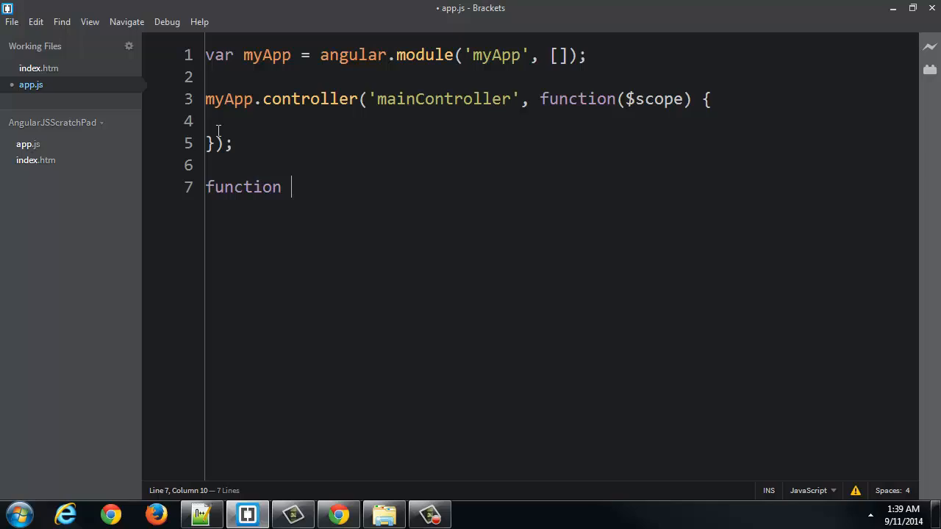
text(searchPe)
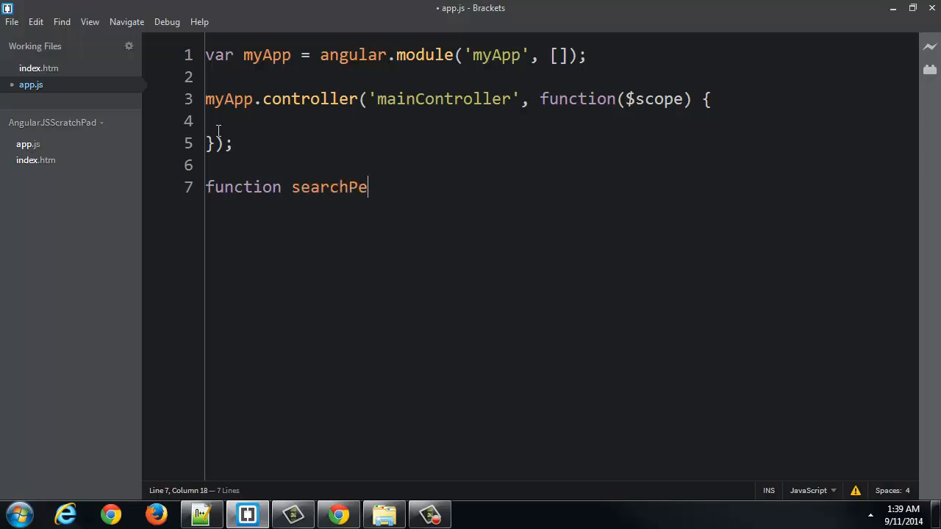
text(ople)
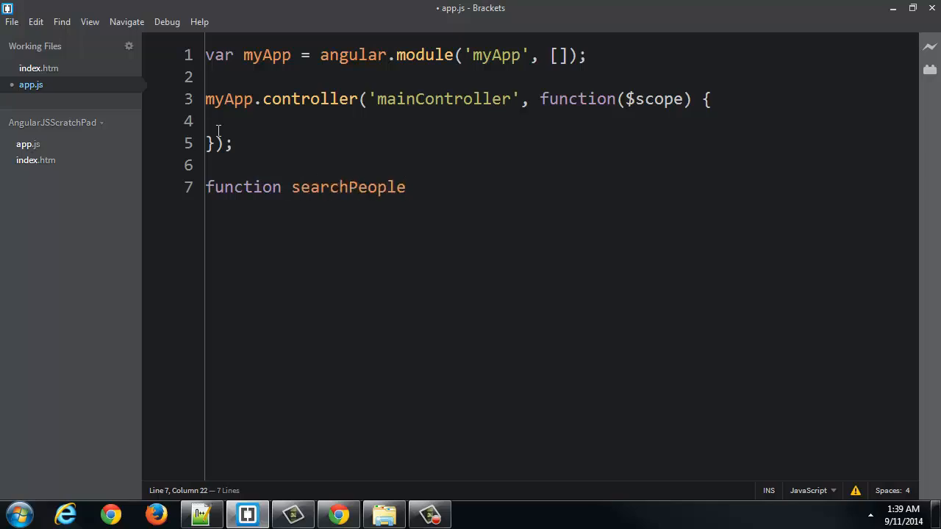
text(())
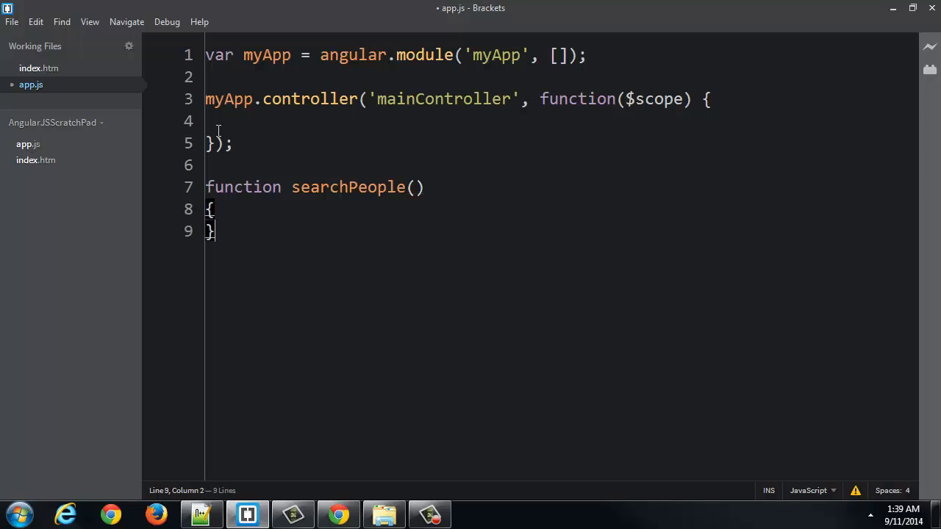
key(Backspace)
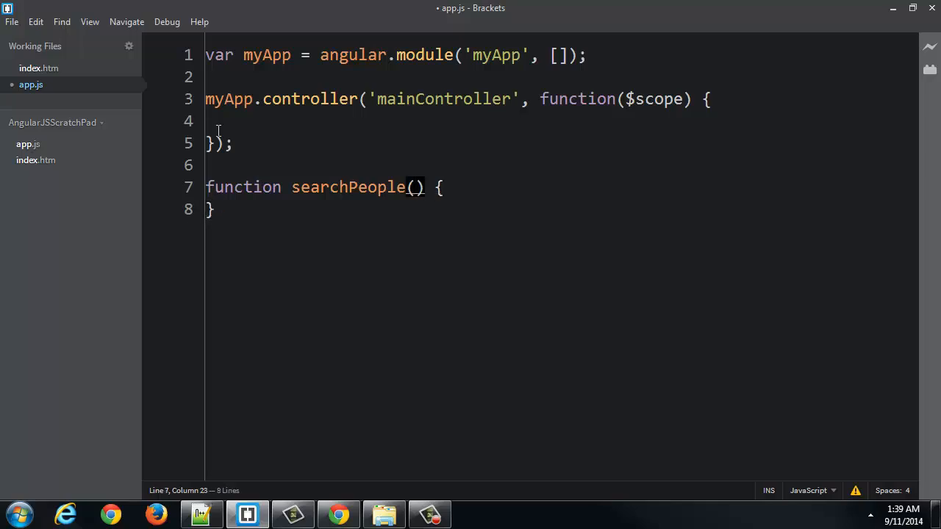
Step: Give searchPeople the parameters firstName, lastName, height, age, occupation
text(firstName, last)
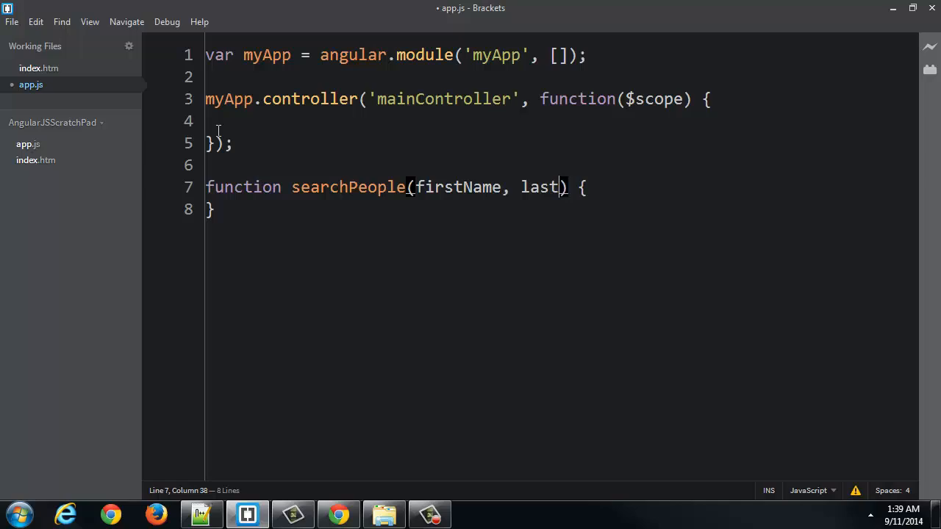
text(Name,)
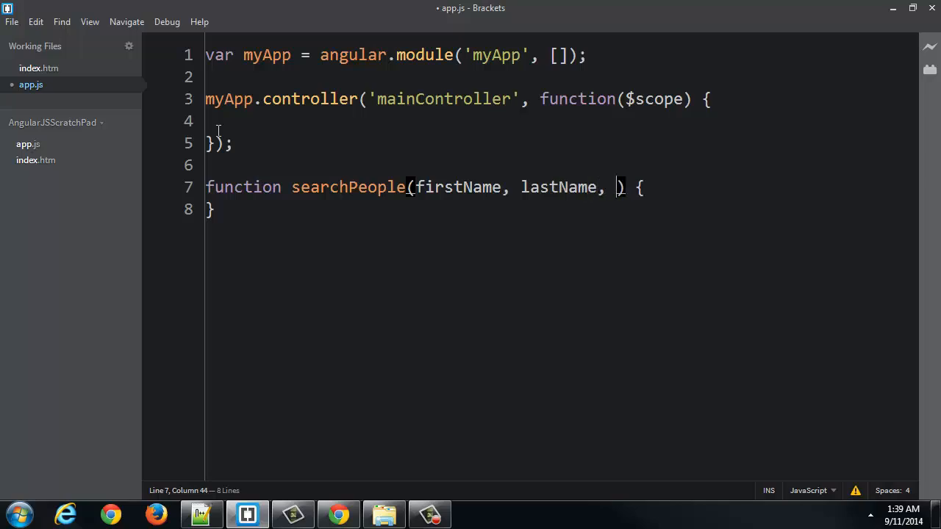
text(height, age,)
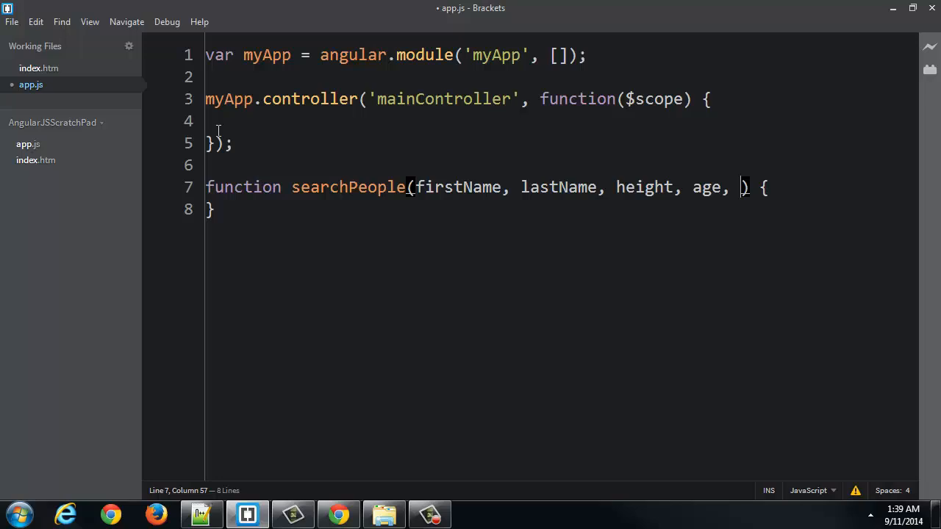
text(occupation)
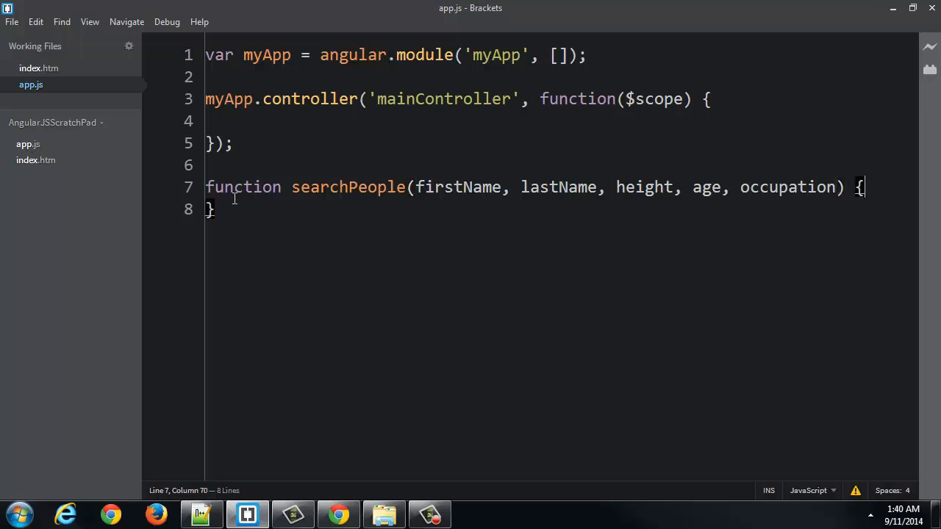
Step: Rewrite the declaration as var searchPeople = function(...), with blank lines after it
click(219, 208)
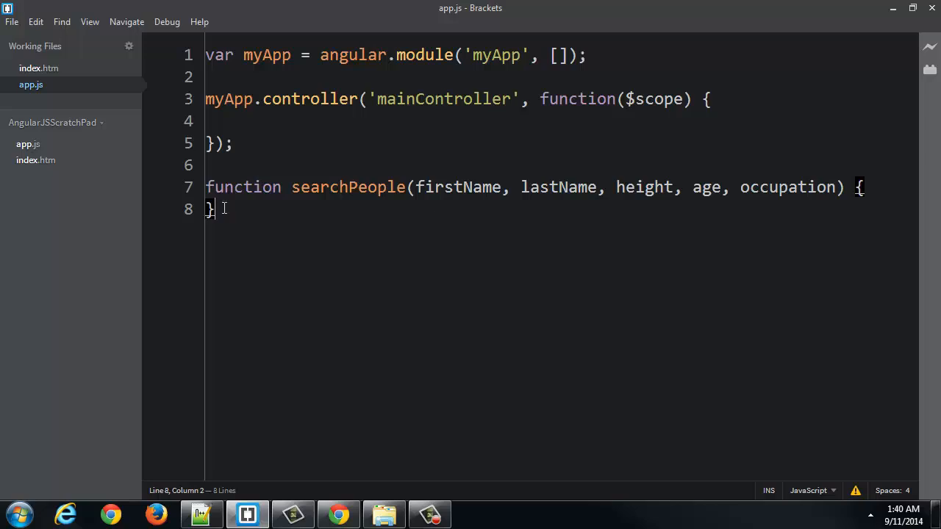
click(205, 187)
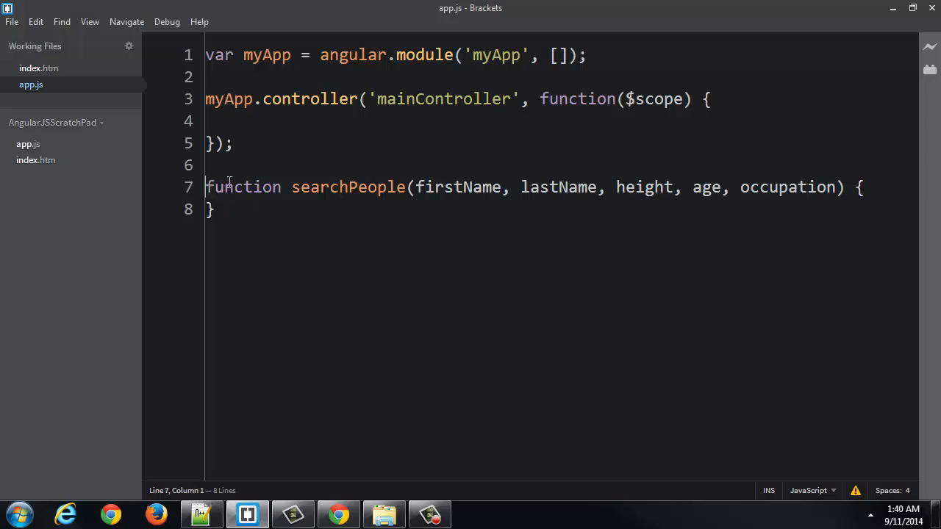
text(var)
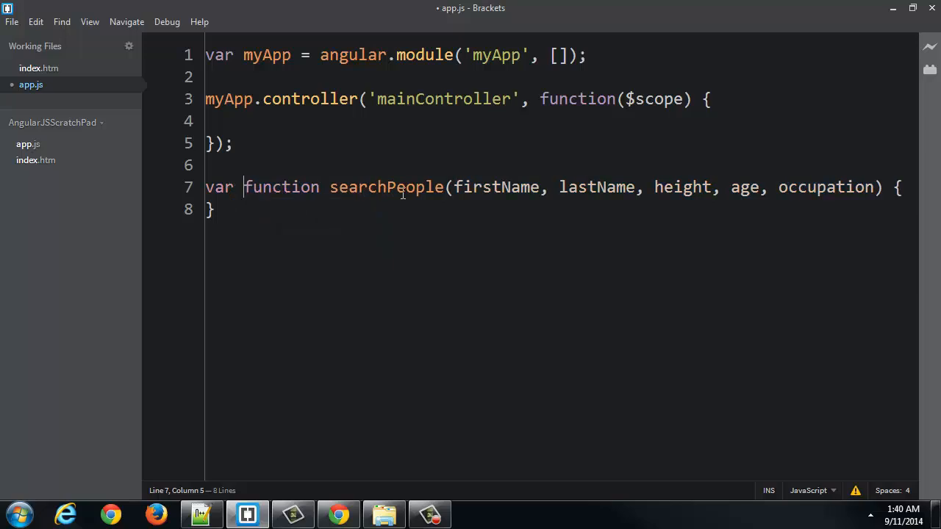
text(searchPeople)
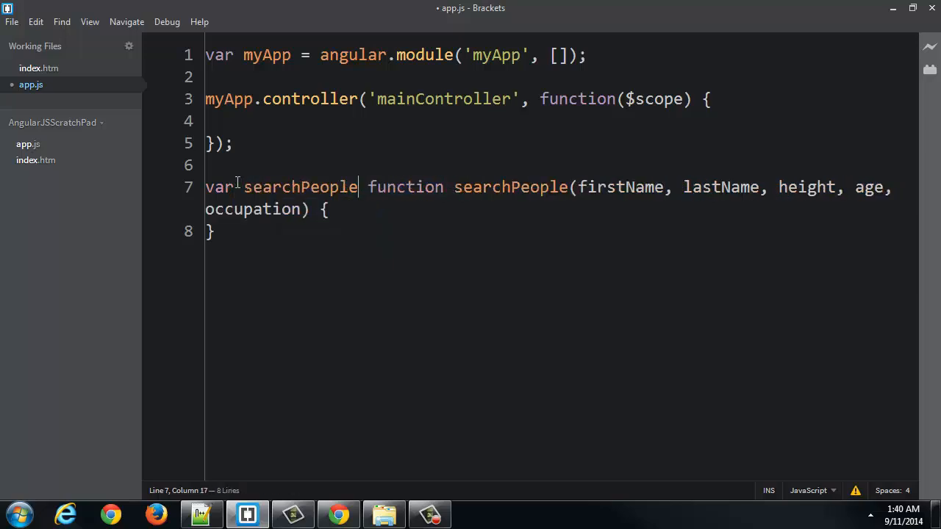
text(=)
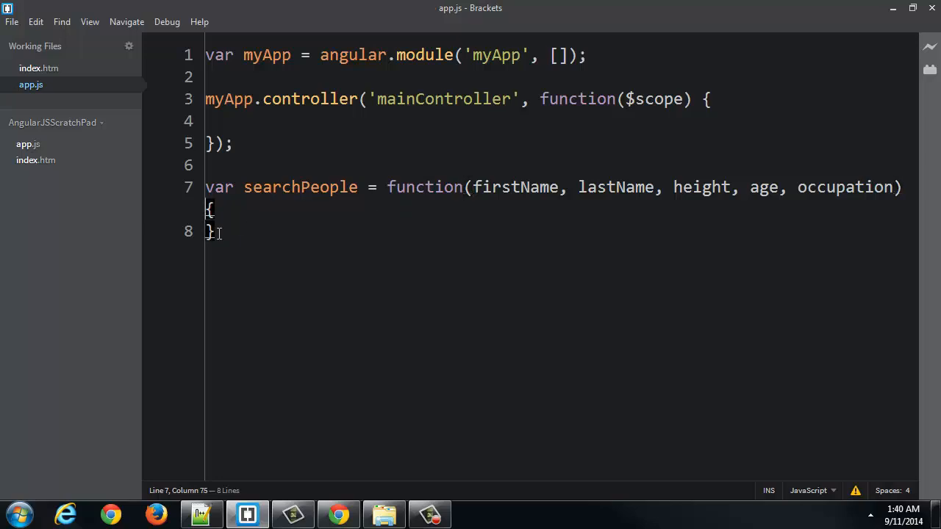
key(Enter)
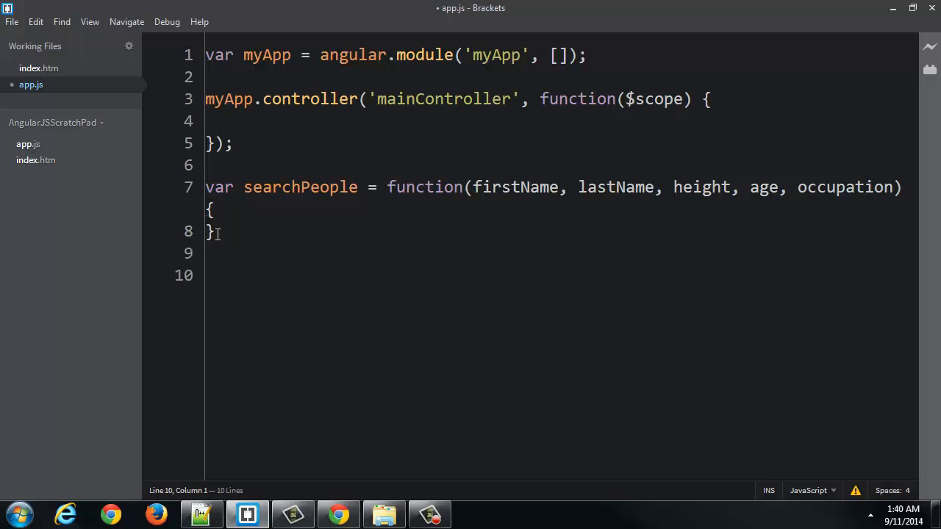
Step: Log searchPeople to the console and make the function return 'Jane Doe'
text(console.log()
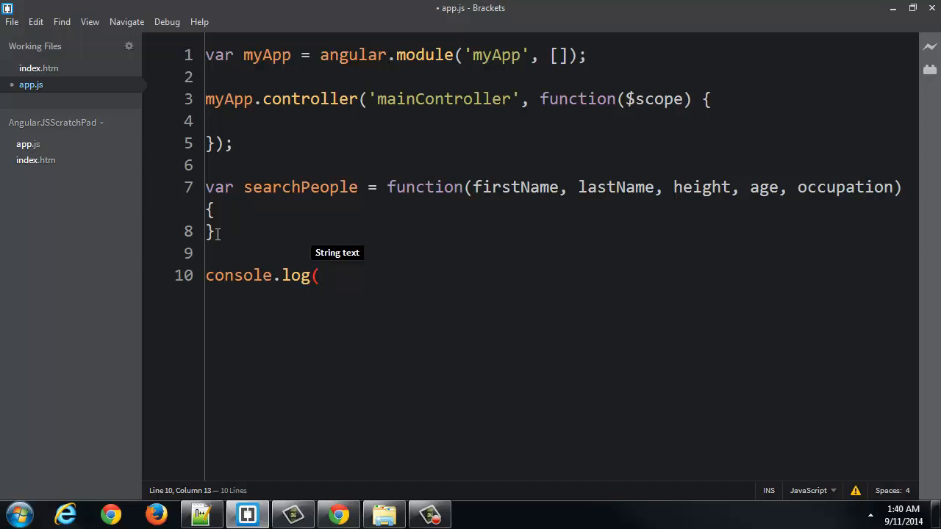
text(searchPeople);)
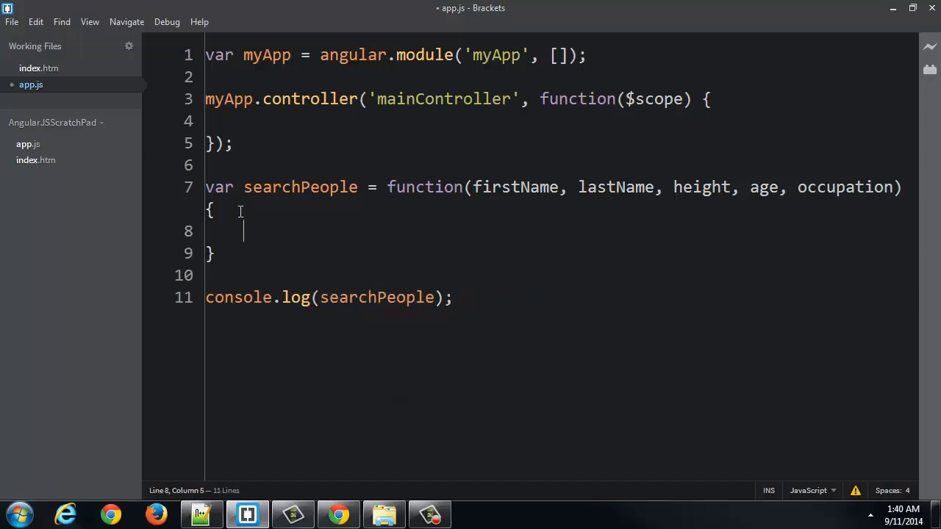
text(return ')
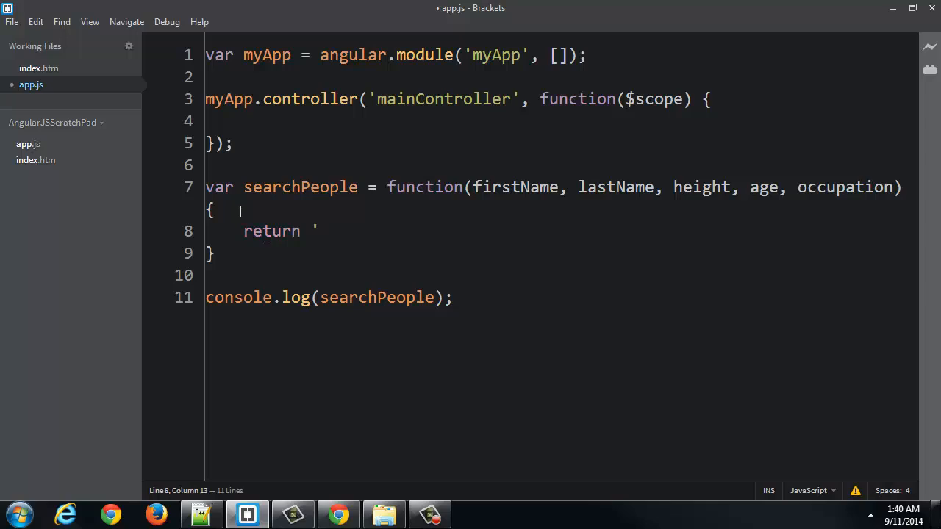
text(Jane Doe';)
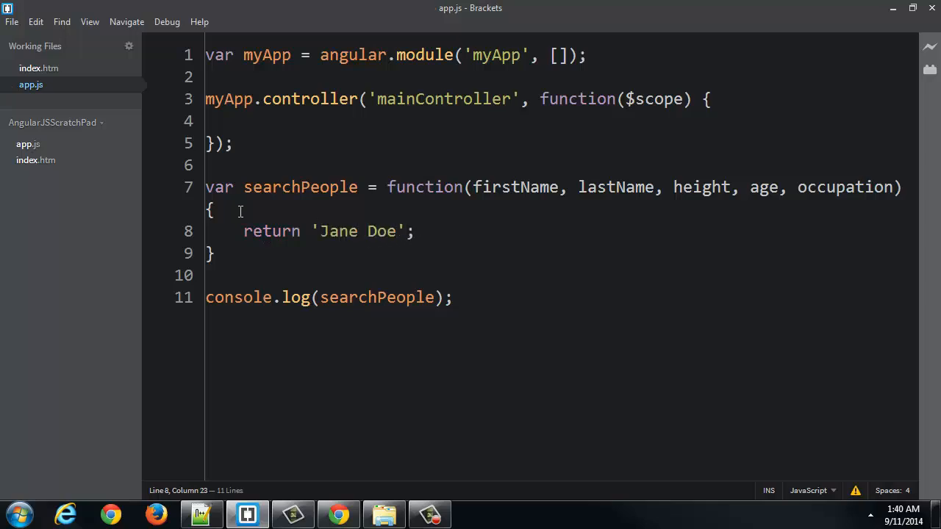
Step: Call searchPeople with arguments 1,2,3,4,5 inside the log statement
click(428, 297)
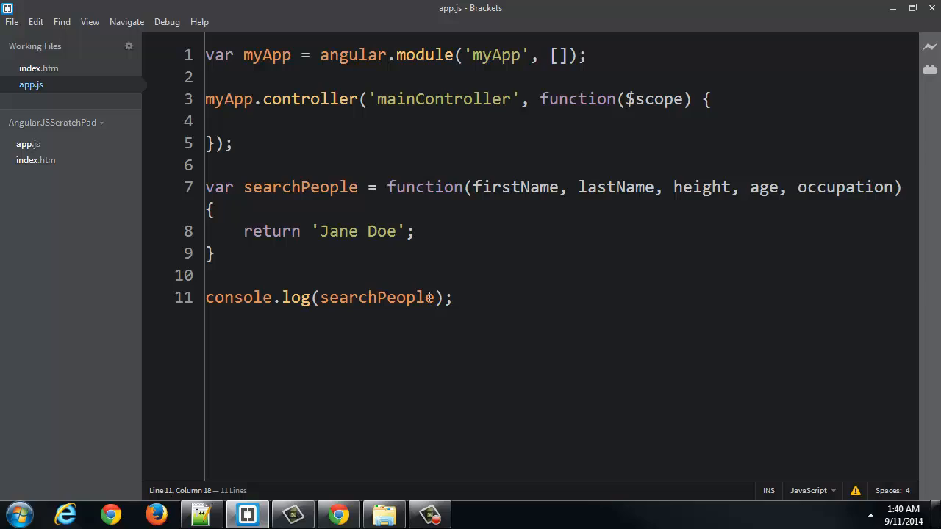
text(())
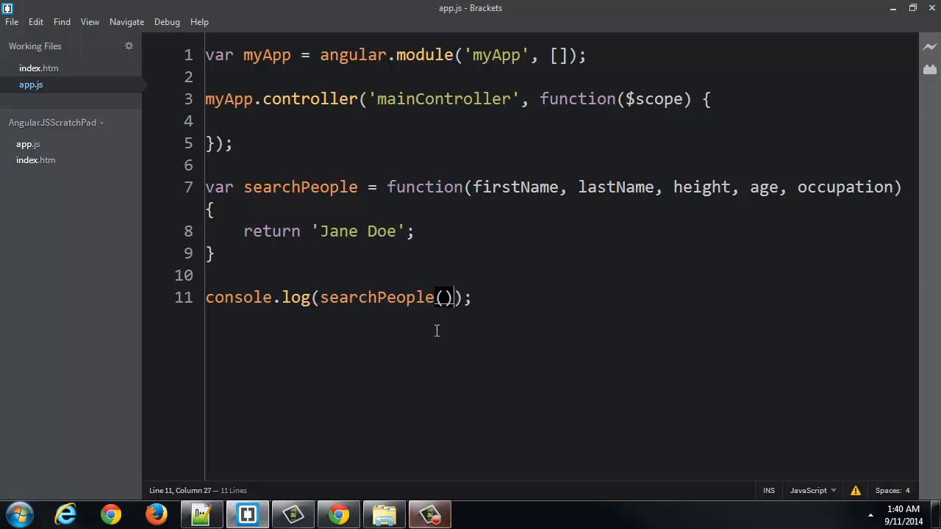
text(i)
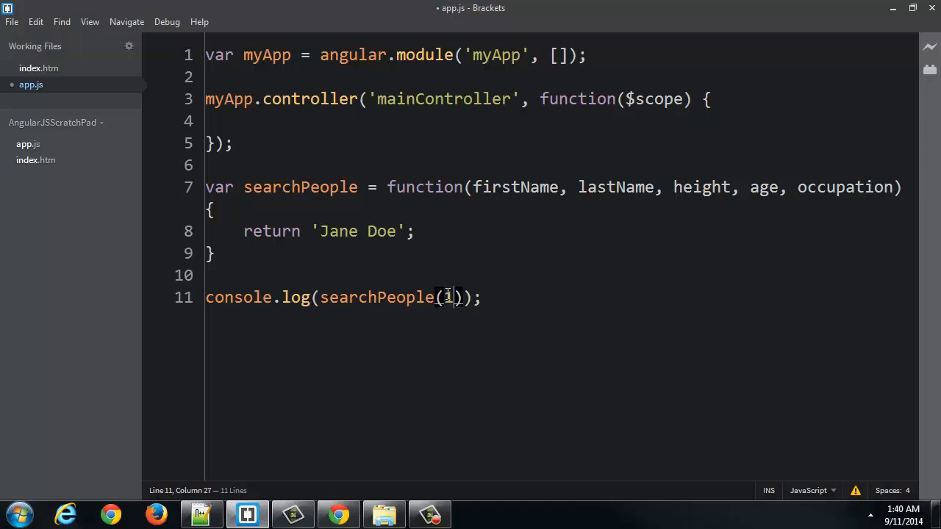
text(,2,3,4,5)
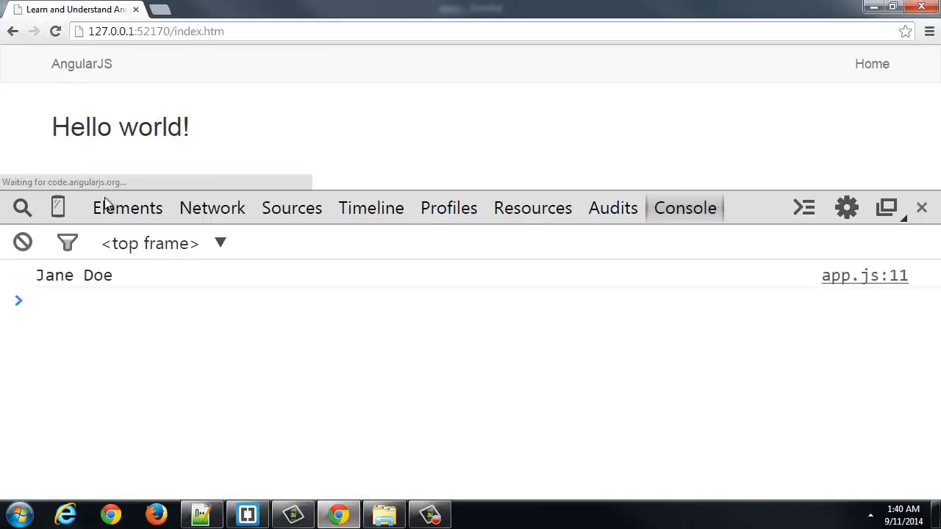
double_click(74, 275)
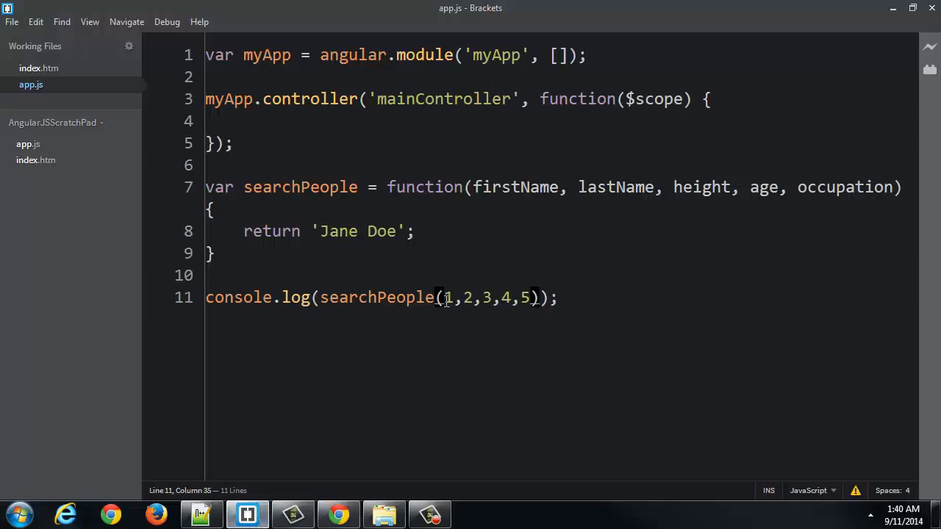
Step: Remove the (1,2,3,4,5) call so console.log receives the searchPeople function itself
drag(444, 297, 526, 297)
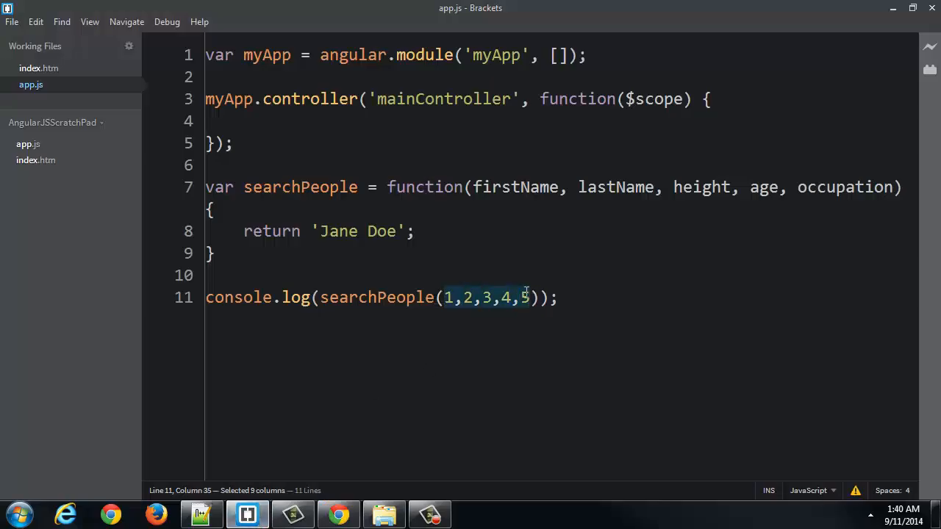
key(Delete)
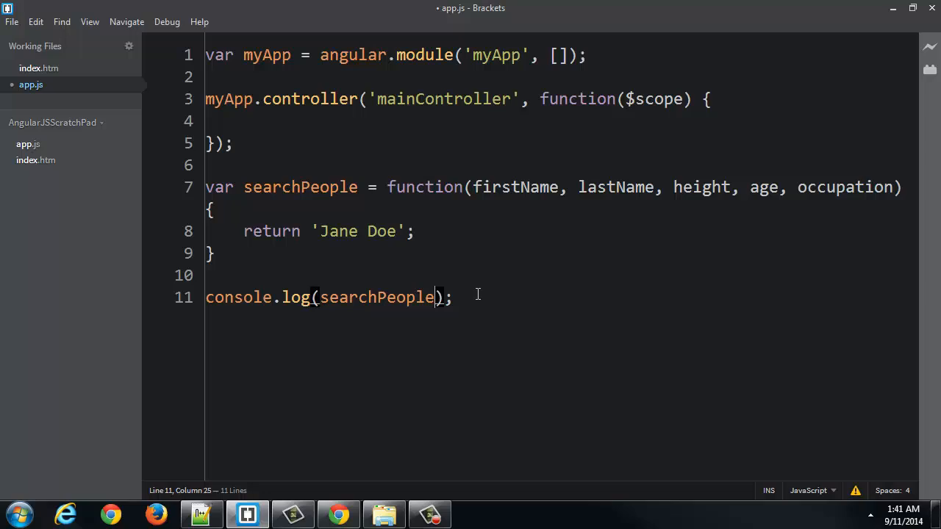
double_click(375, 297)
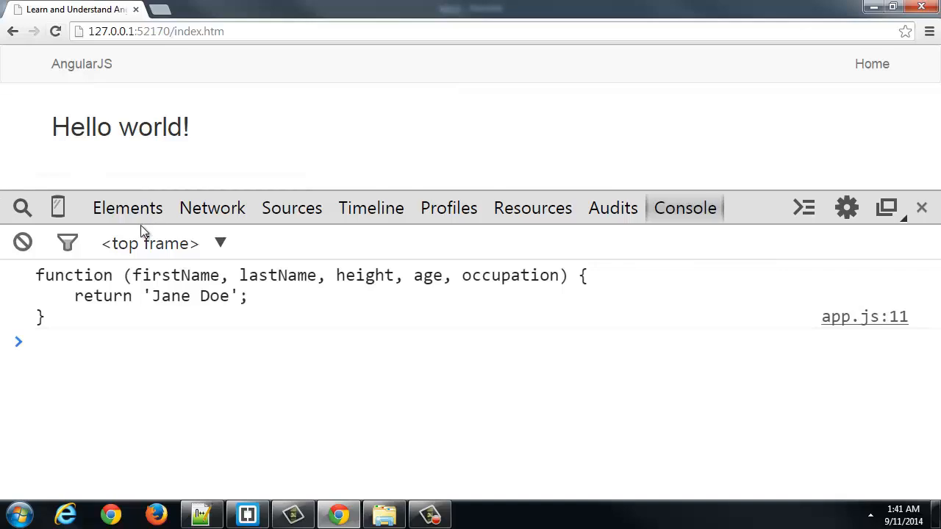
drag(36, 274, 45, 317)
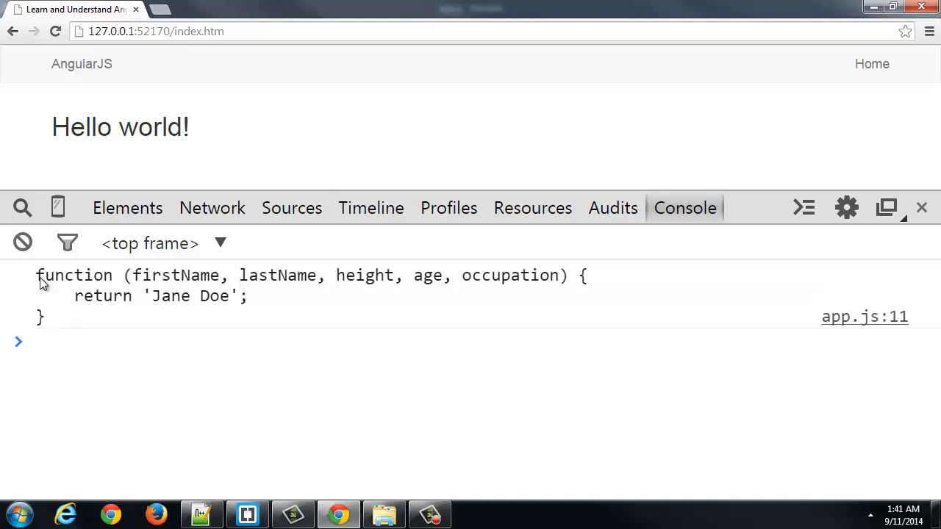
drag(37, 275, 44, 318)
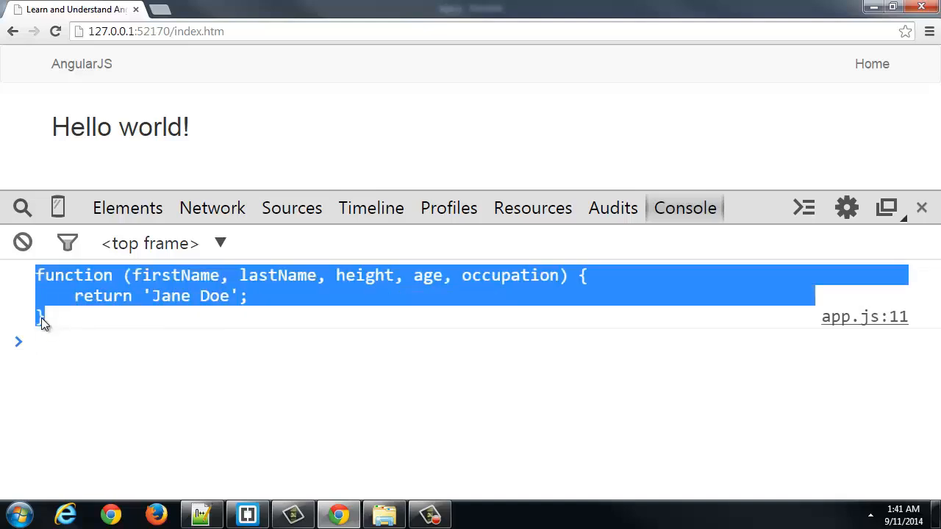
click(247, 514)
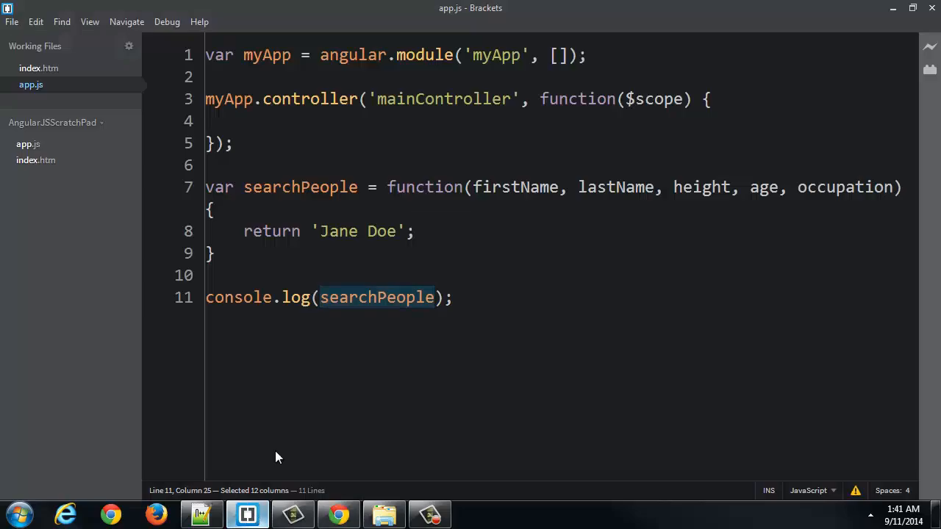
Step: Add var searchPeopleString = searchPeople.toString(); above the log statement
click(251, 287)
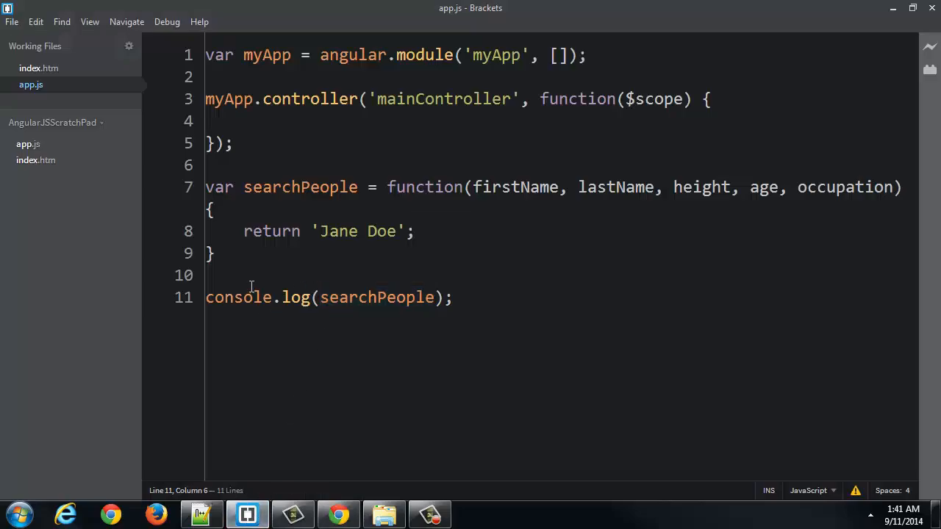
text(var)
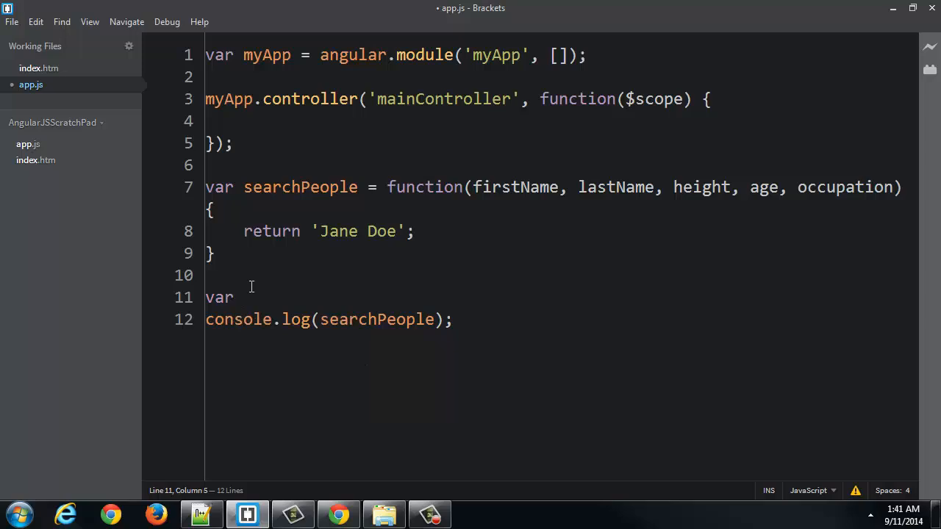
text(searchPeople)
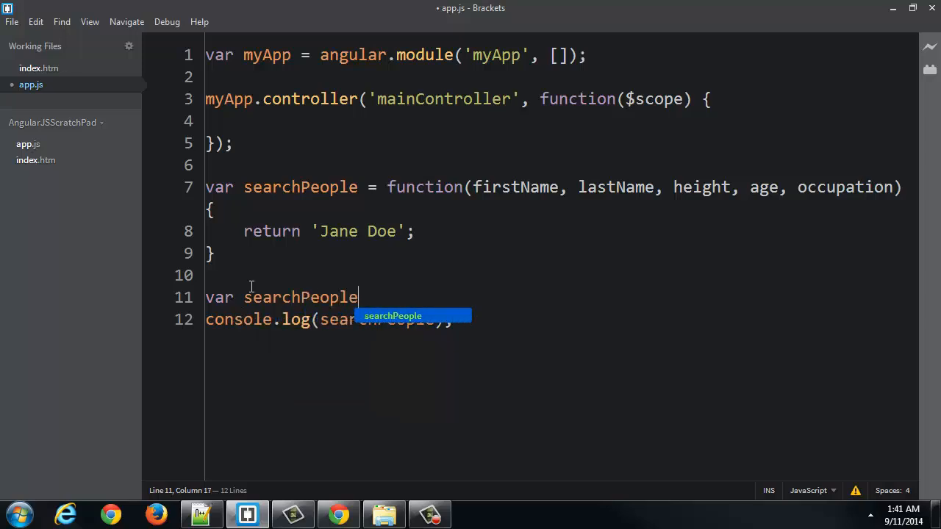
text(String = sea)
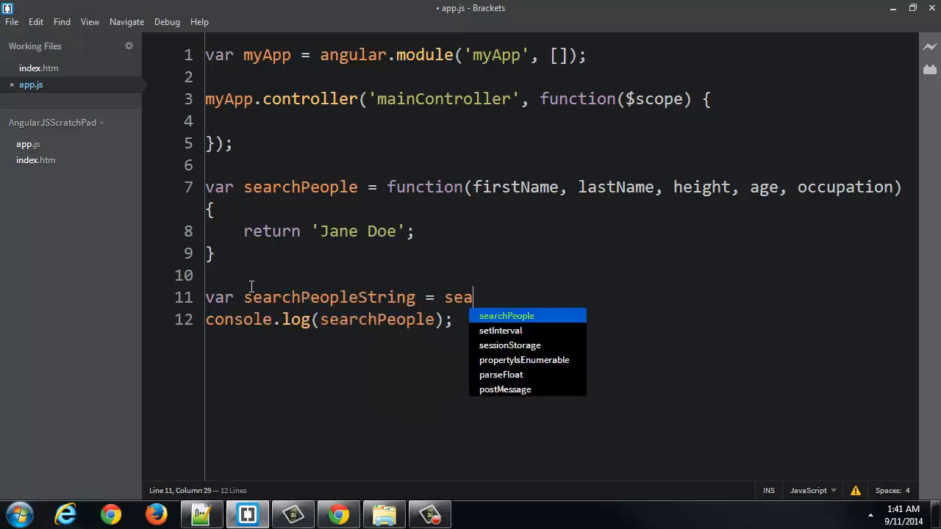
click(506, 315)
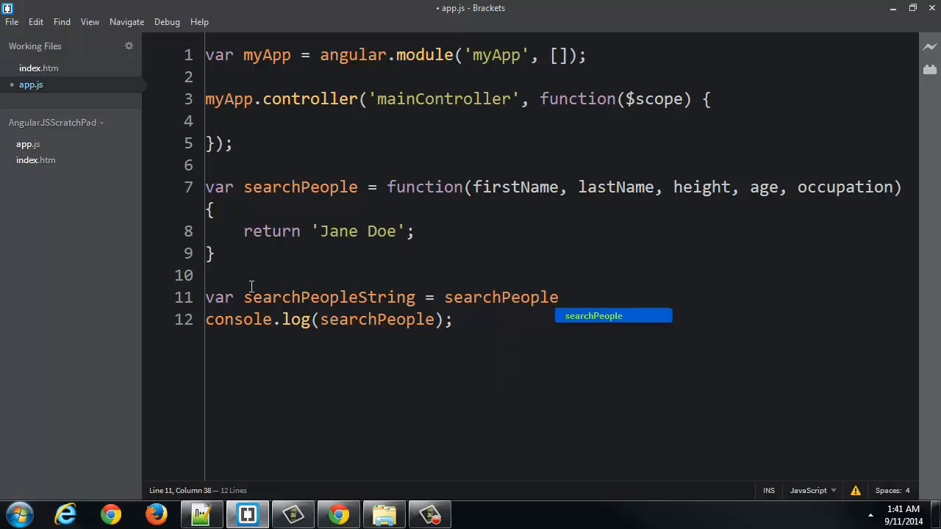
text(.)
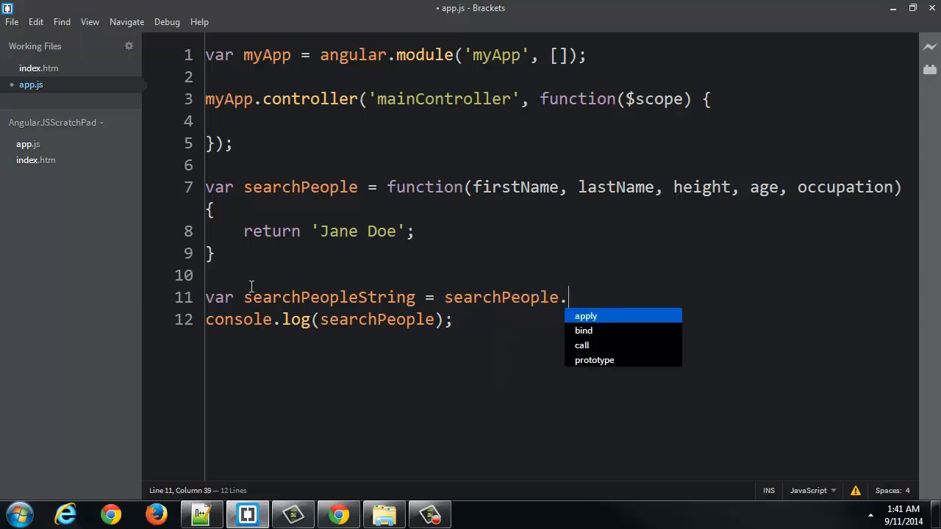
text(toString())
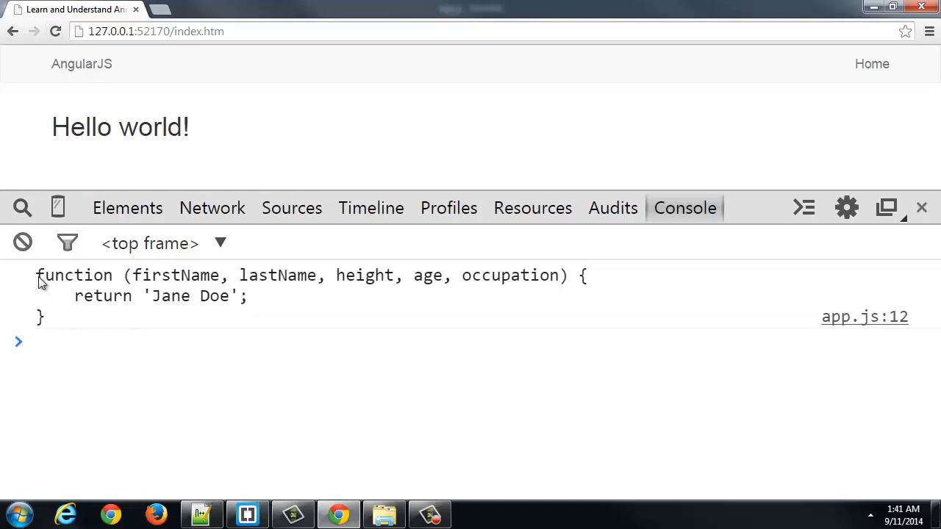
click(247, 513)
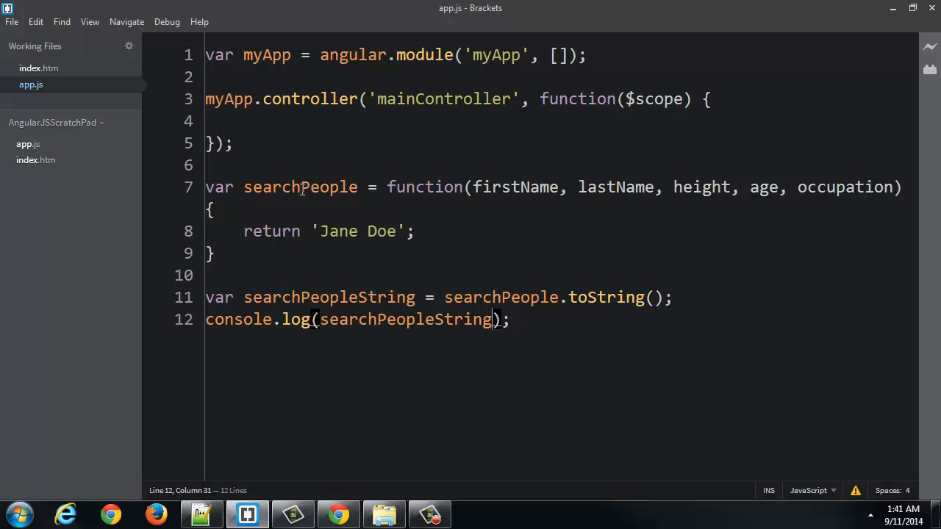
Step: Leave the toString line unchanged and switch to the Chrome console showing the logged function text
double_click(500, 296)
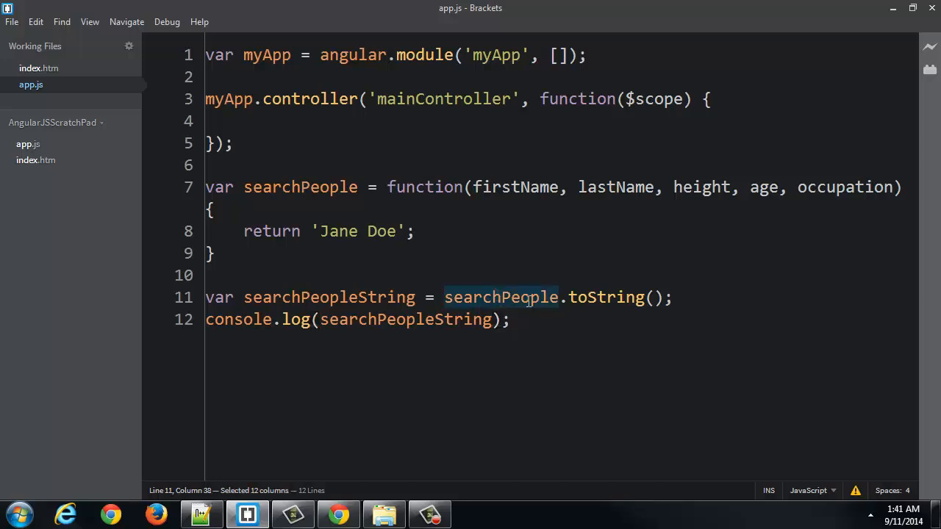
click(296, 252)
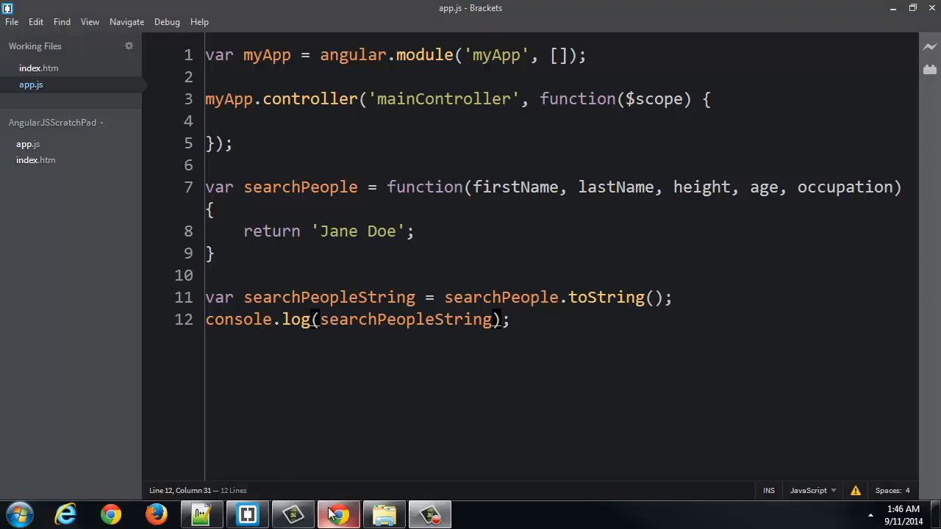
click(338, 515)
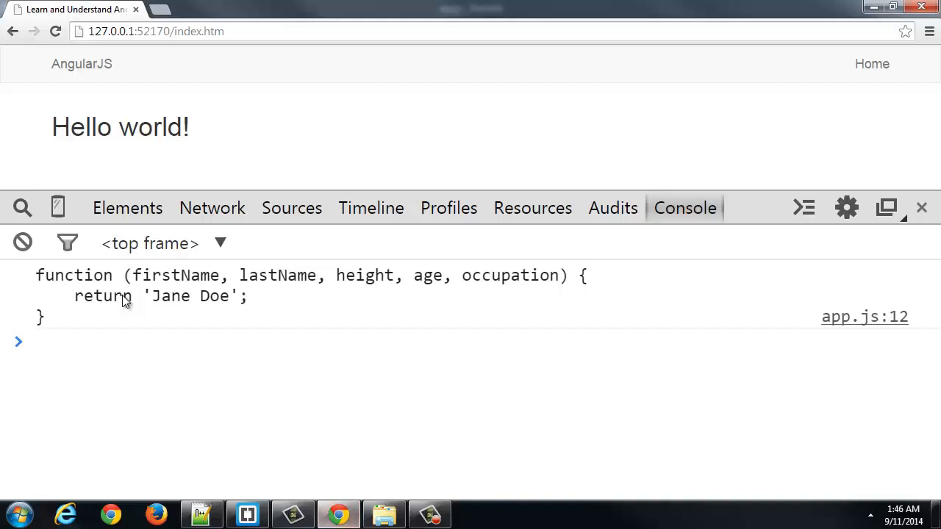
Step: Highlight the printed function text and its parameter list, including firstName, then return to Brackets
drag(36, 275, 59, 318)
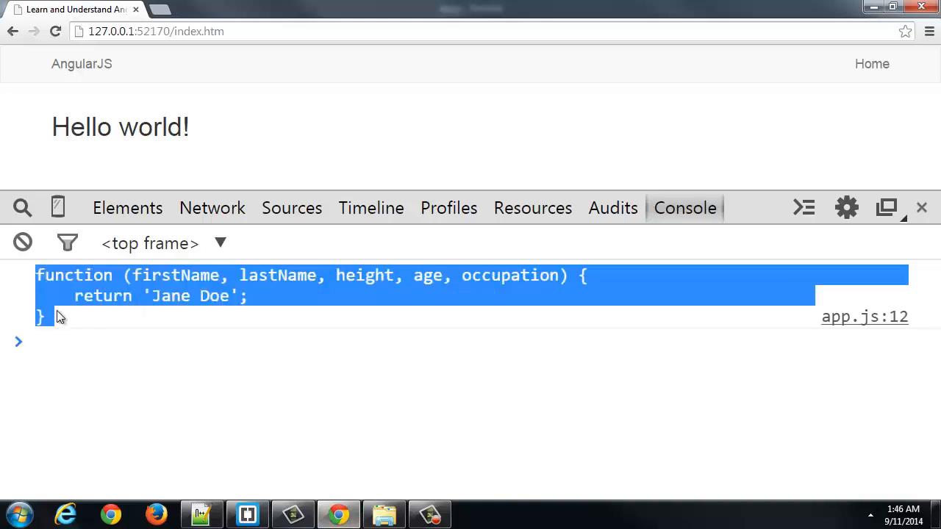
click(74, 321)
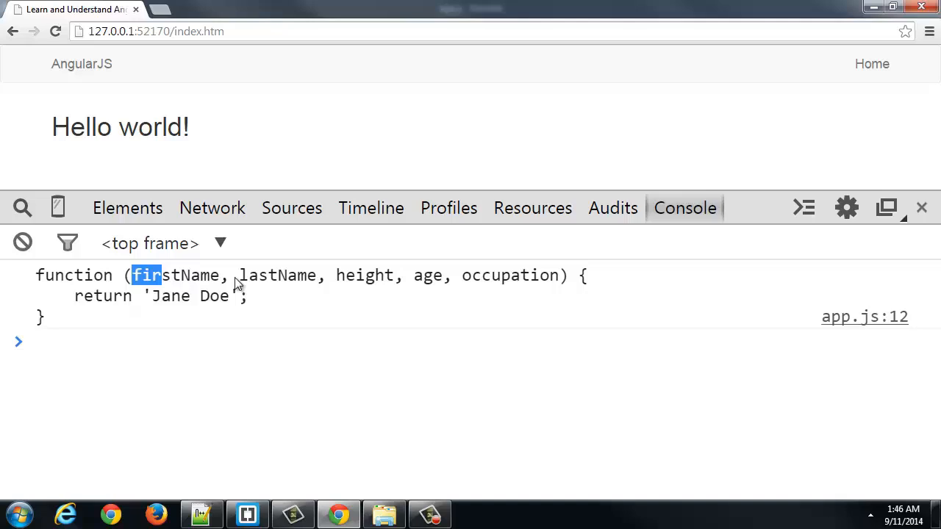
drag(132, 274, 559, 275)
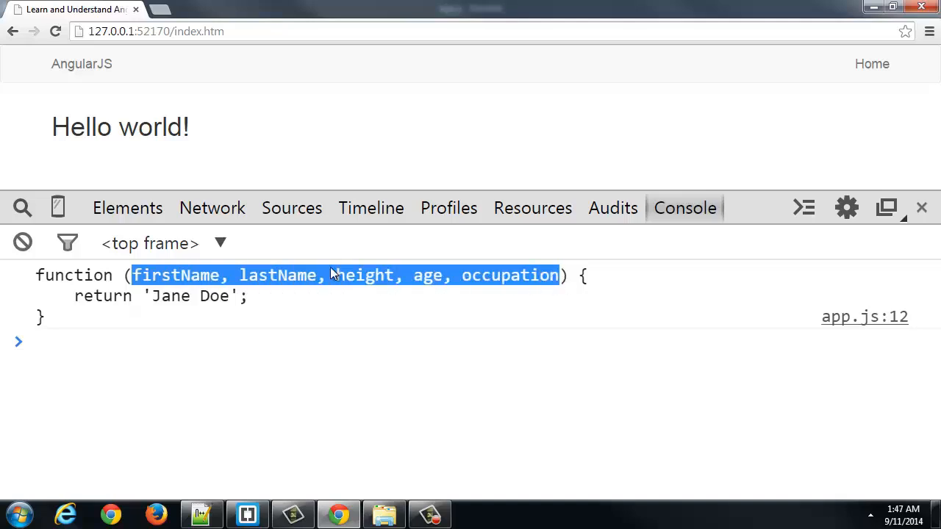
mouse_move(536, 275)
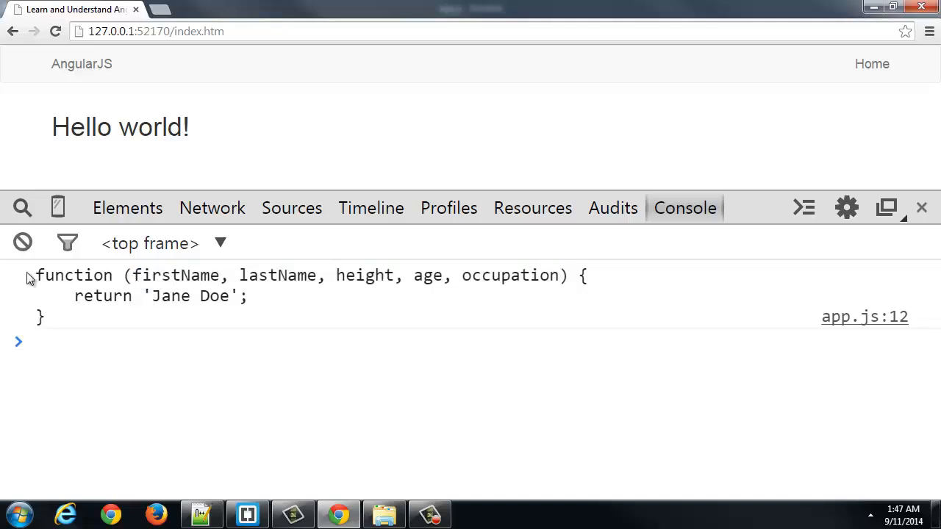
double_click(175, 275)
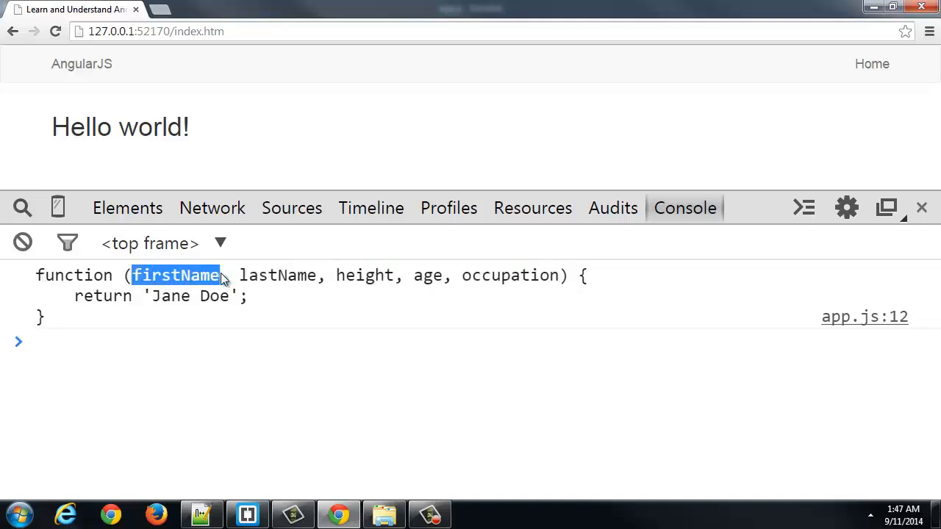
double_click(365, 275)
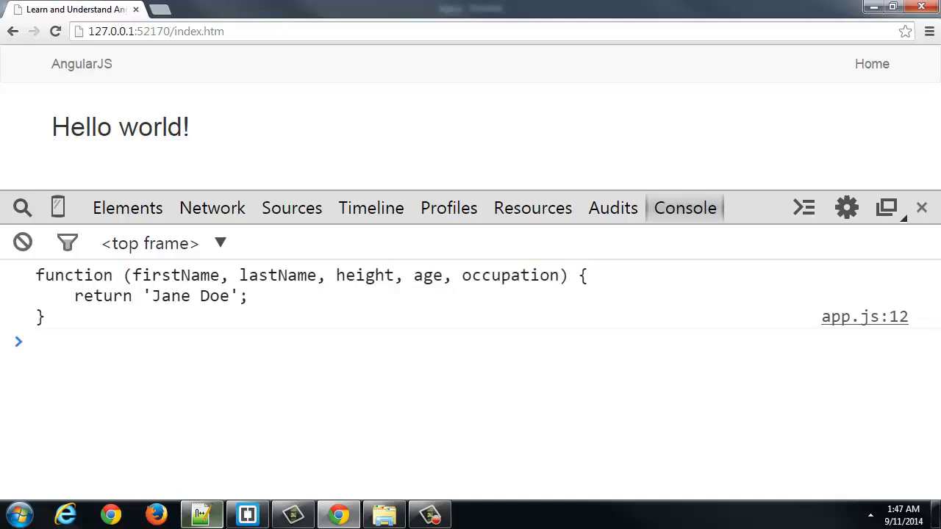
click(247, 514)
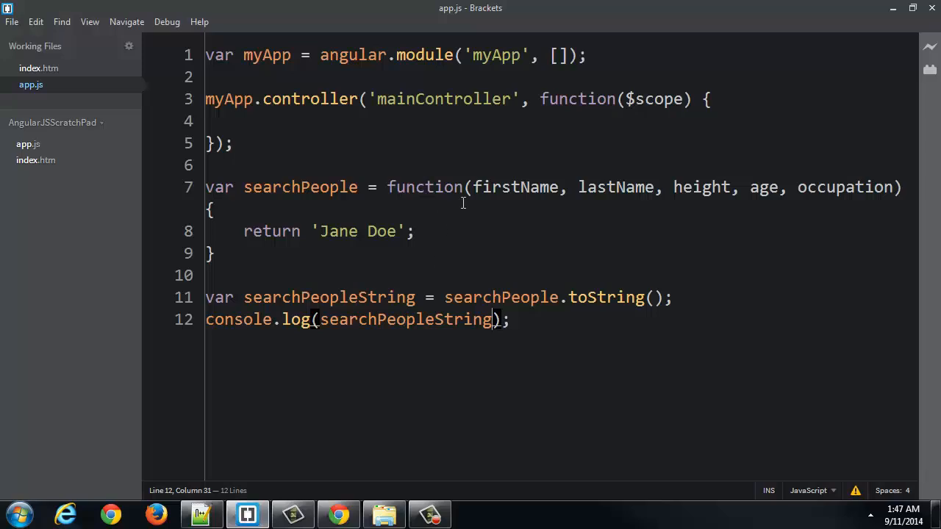
mouse_move(407, 221)
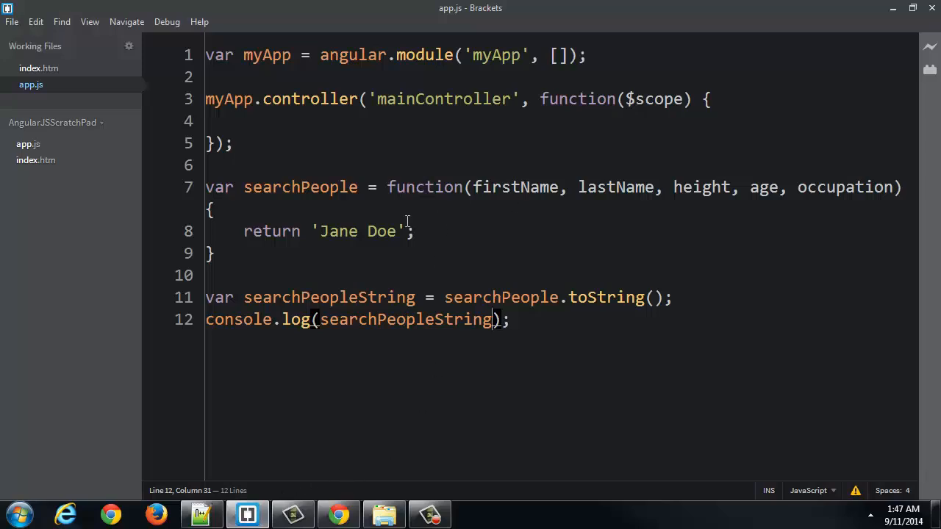
Step: Inspect firstName in the definition and delete the toString and log lines
double_click(514, 187)
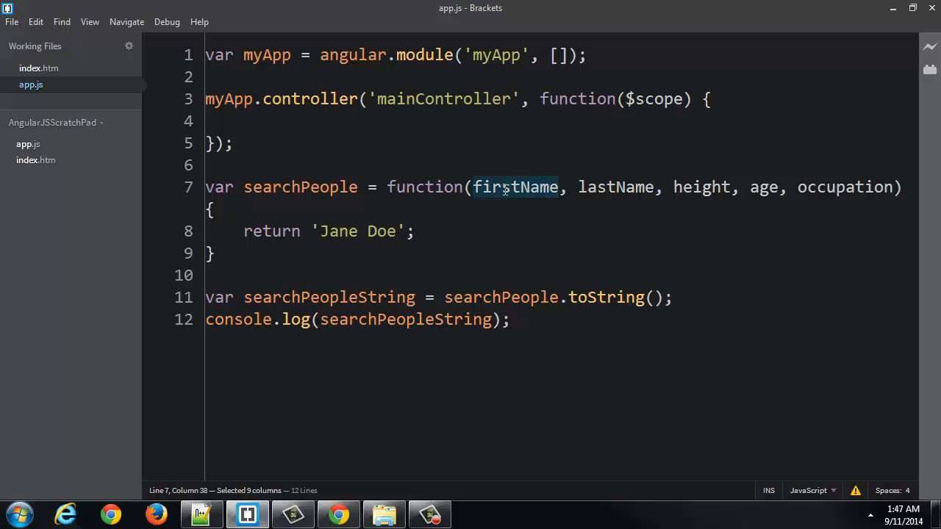
click(503, 187)
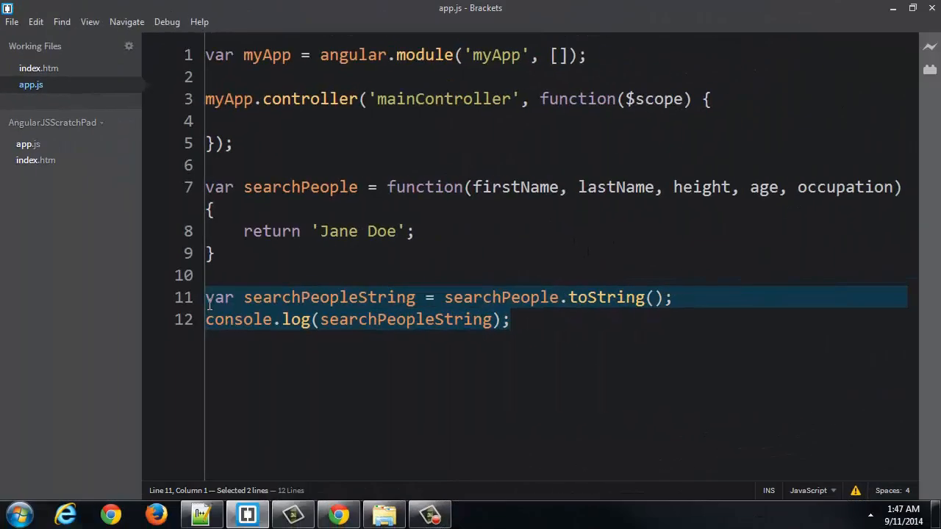
key(Delete)
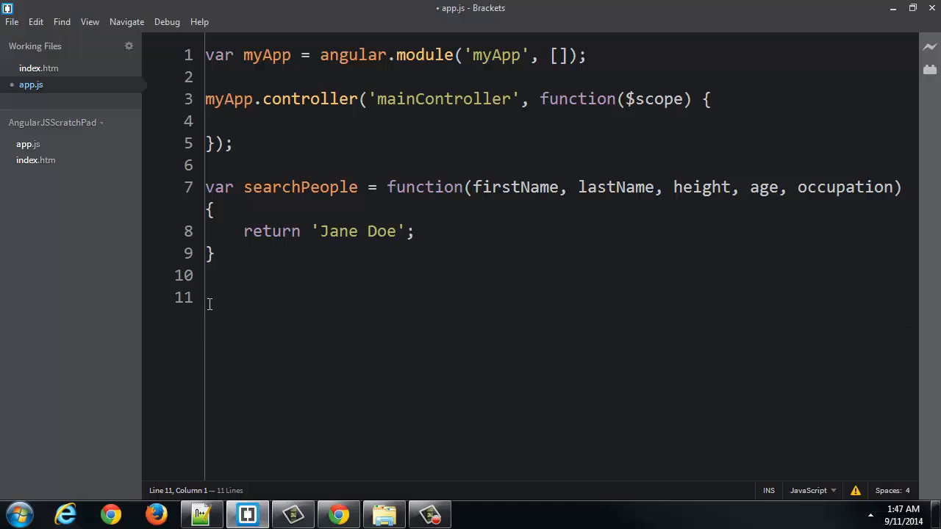
Step: Write console.log(angular.injector().annotate(searchPeople)); and switch to the browser
text(angular)
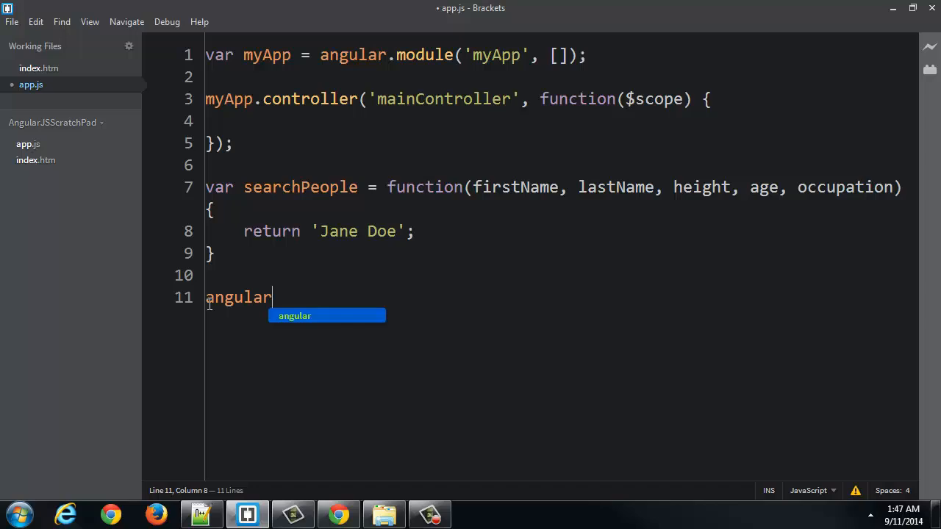
text(.injector()
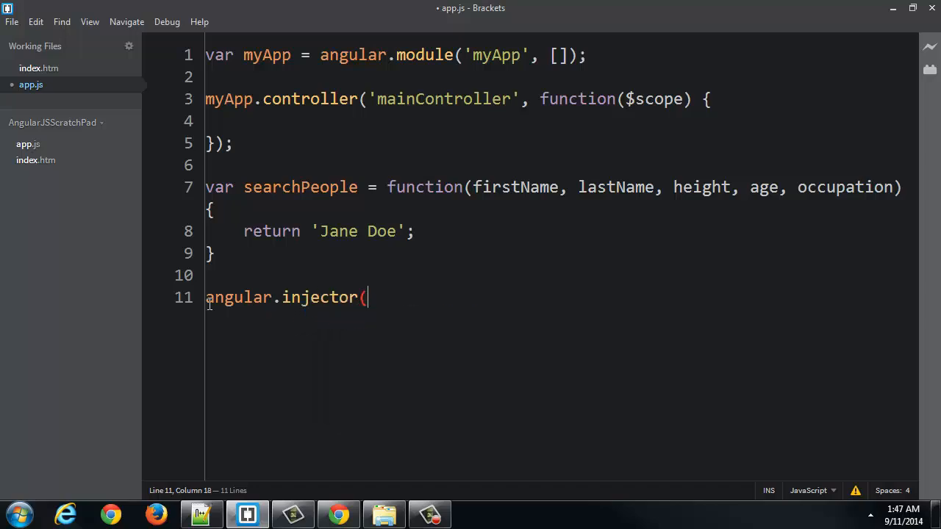
text().annotate()
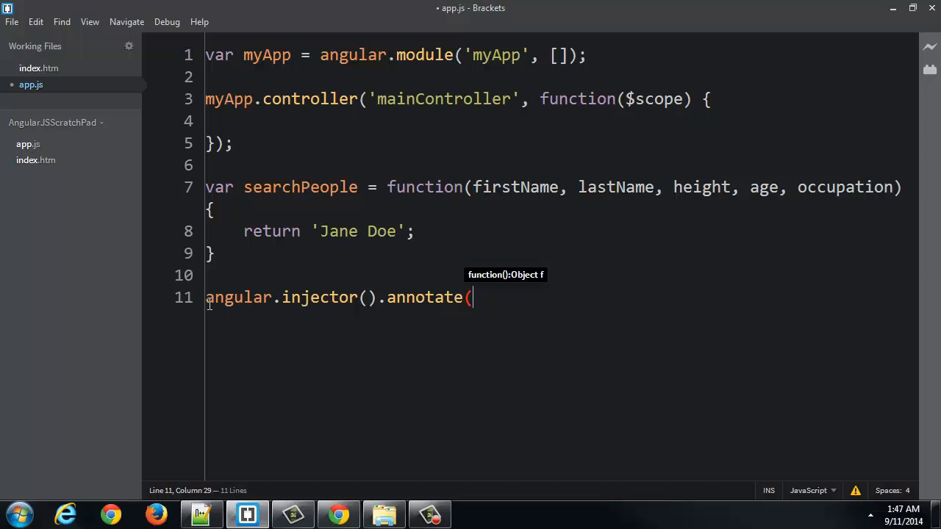
text(searchPeople);)
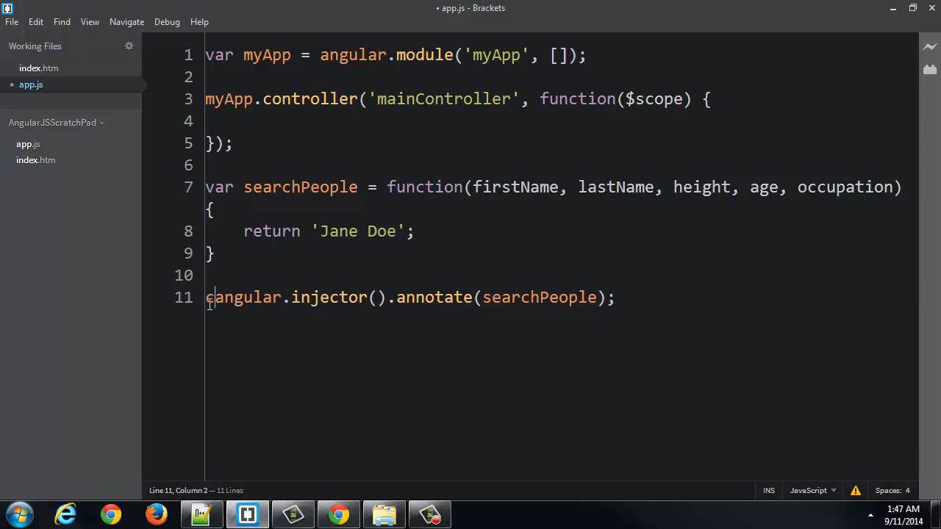
text(console.log()
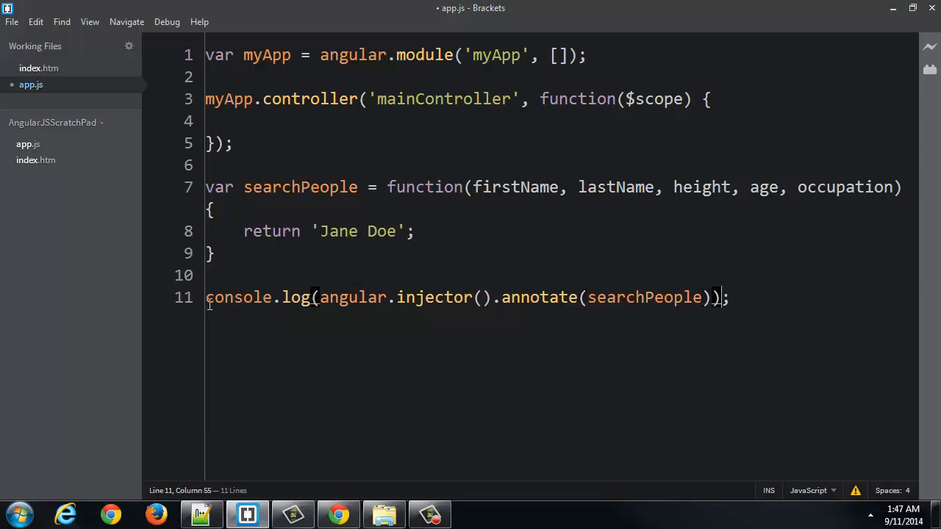
click(530, 297)
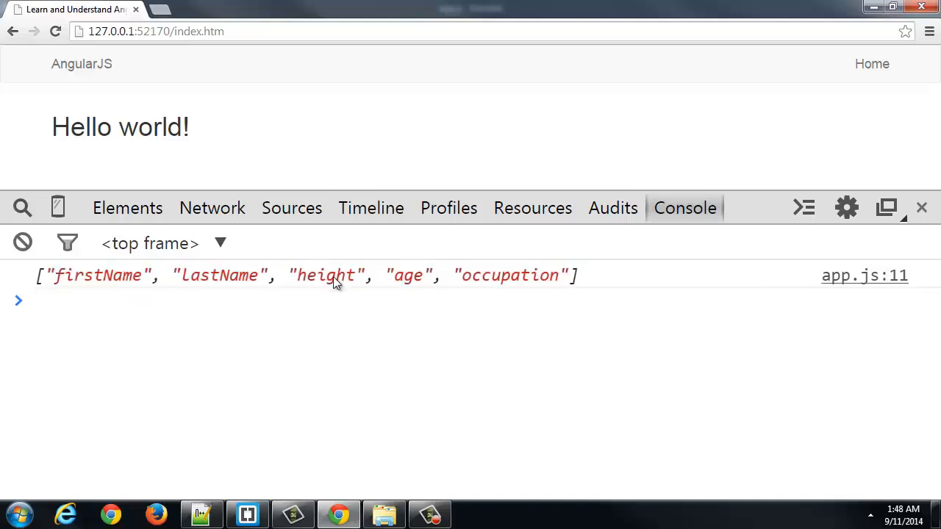
Step: Select occupation and firstName in the logged parameter names array
double_click(509, 274)
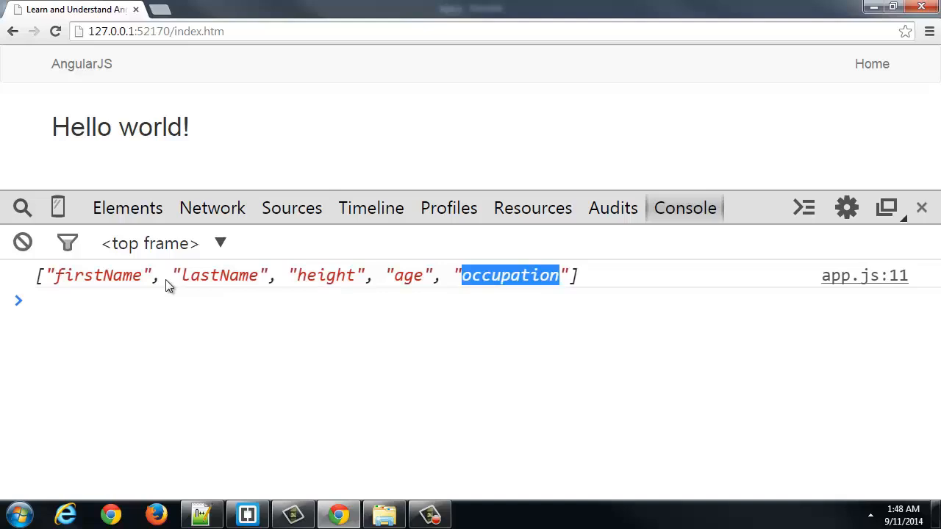
double_click(219, 275)
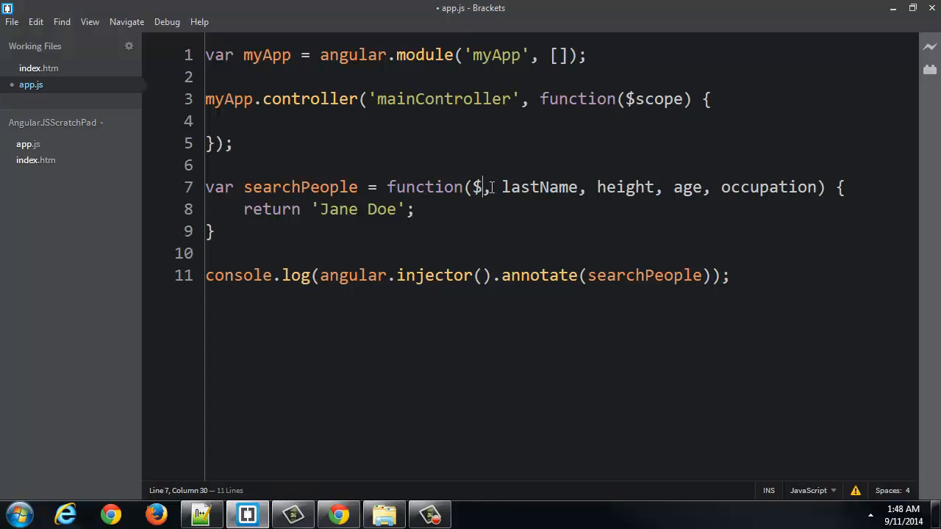
Step: Change searchPeople's second parameter to $scope and check it appears in the logged names array
text(scope)
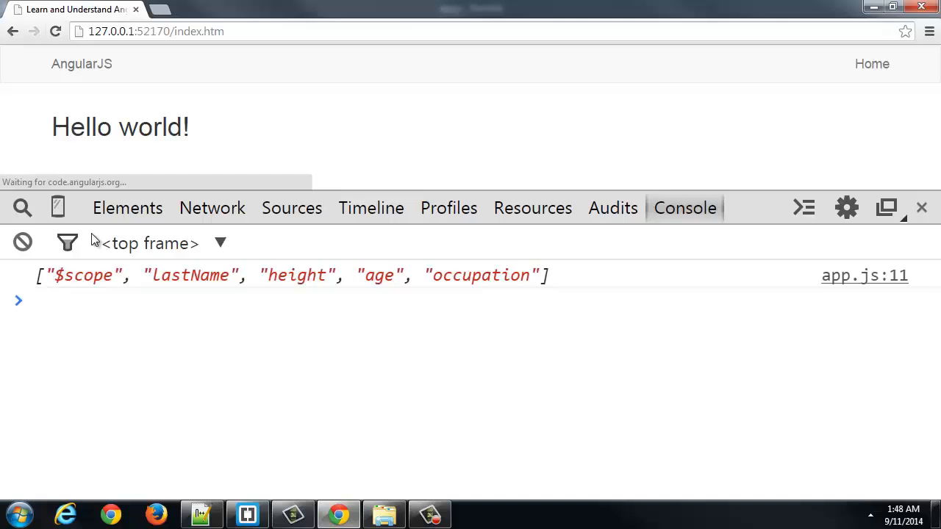
double_click(85, 274)
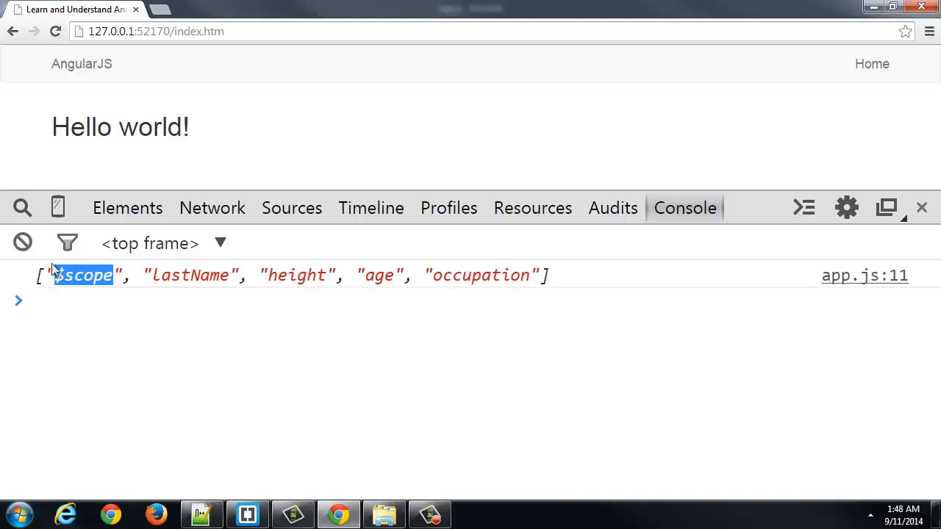
mouse_move(81, 279)
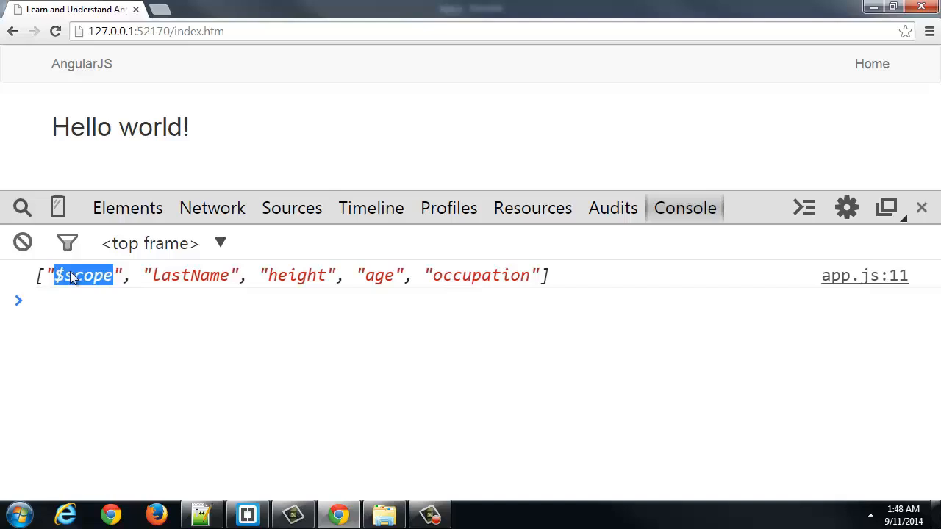
click(247, 513)
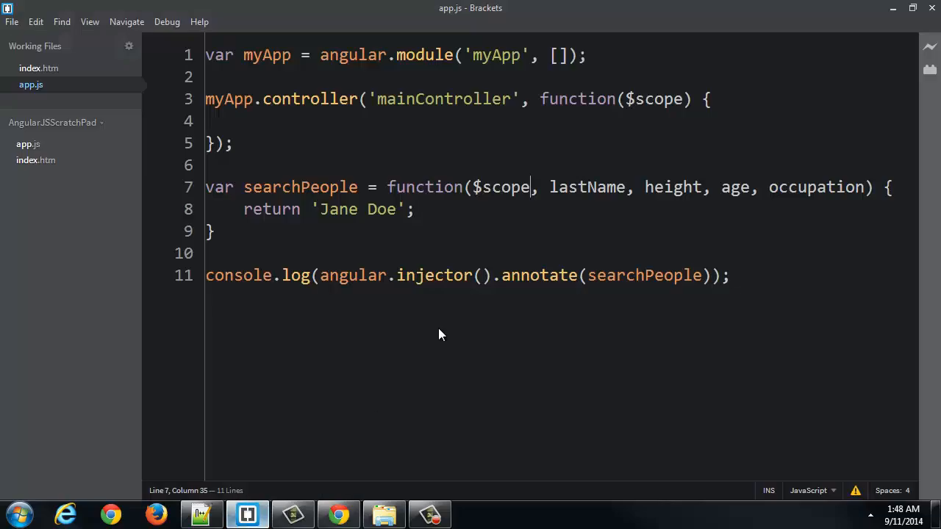
Step: Rewrite the parameters as firstName, $scope, ... and confirm $scope in the console array
text(firstName)
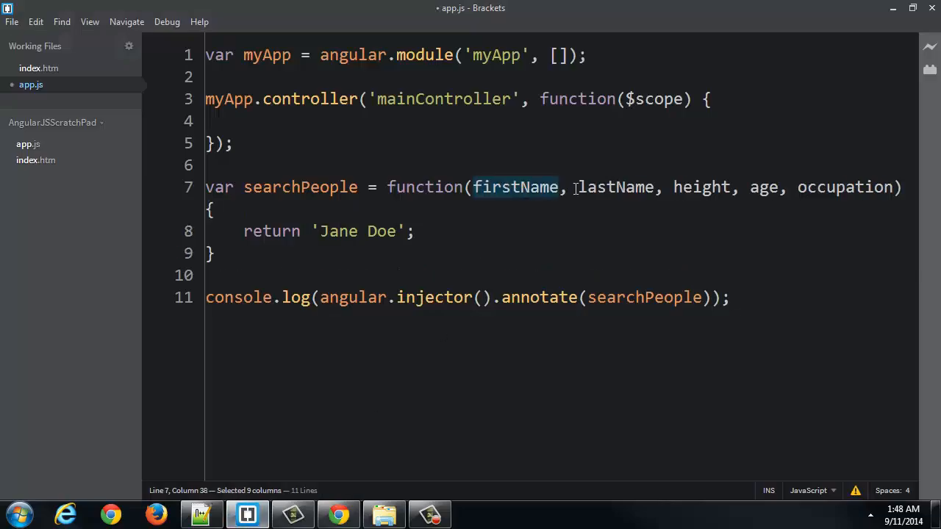
text($scop)
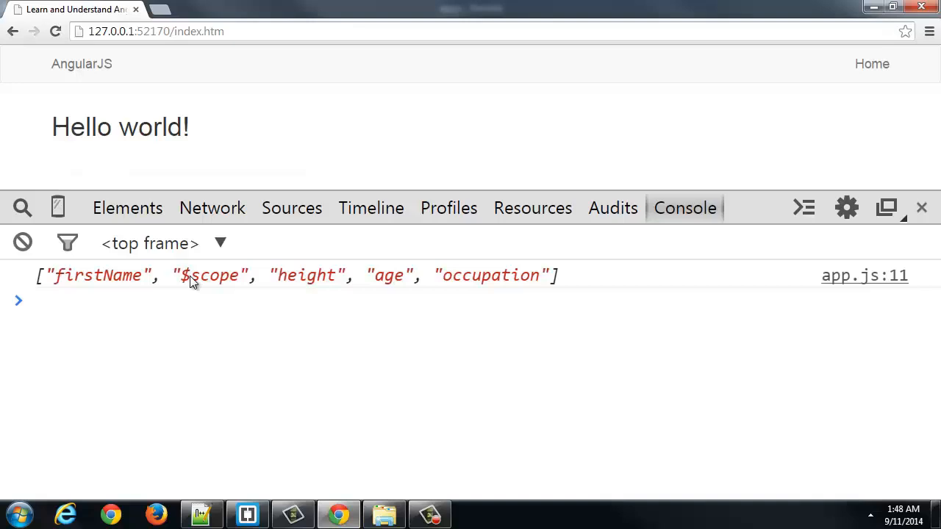
double_click(213, 275)
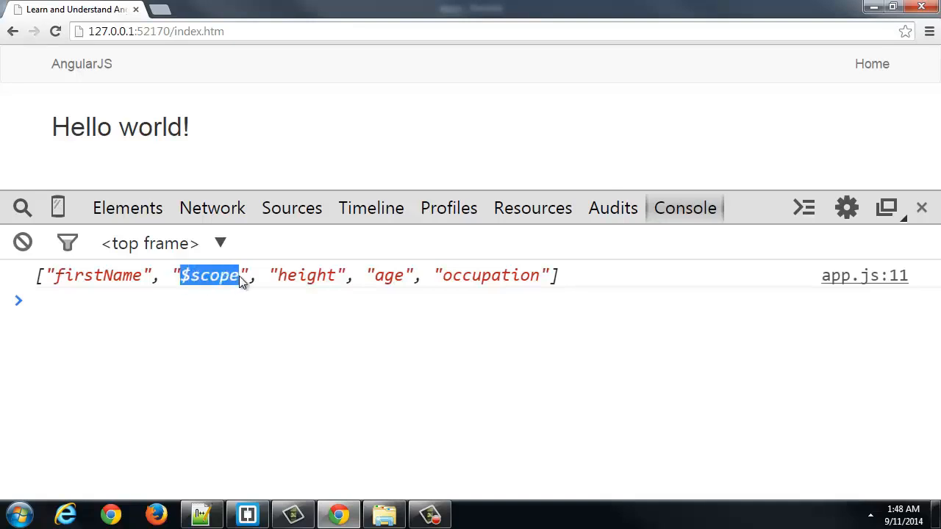
mouse_move(209, 263)
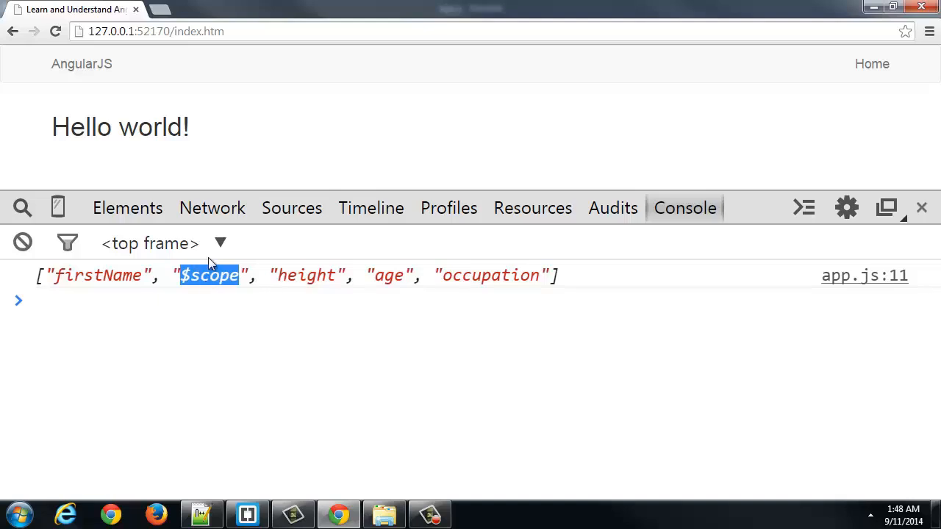
mouse_move(173, 278)
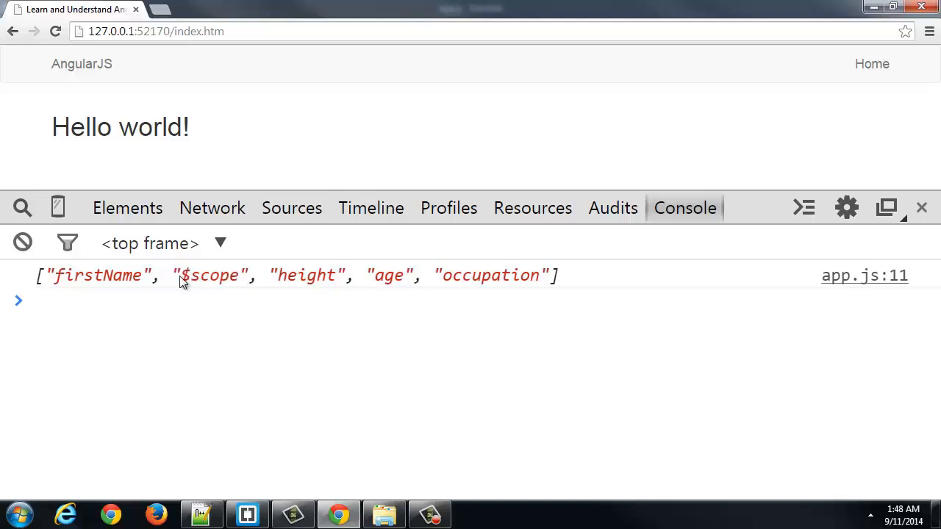
Step: Add console.log($scope); inside the mainController function body in app.js
click(247, 514)
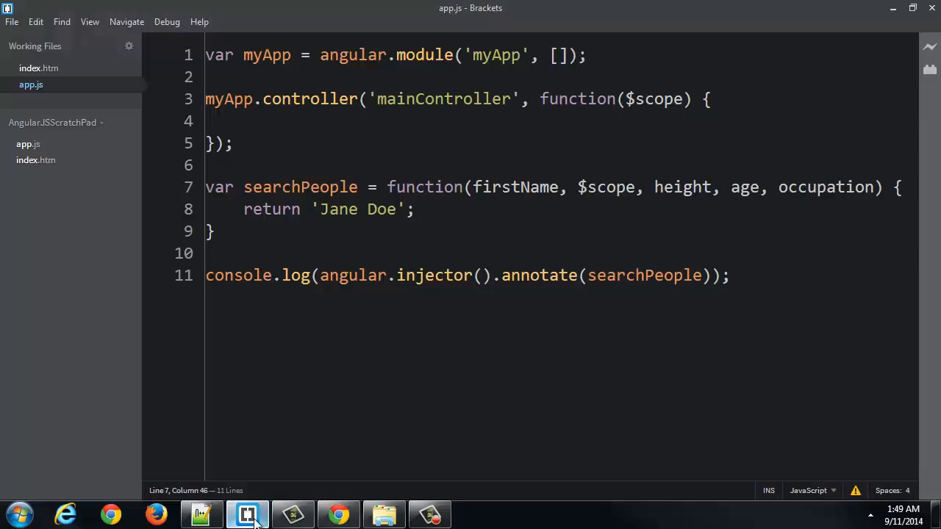
double_click(653, 100)
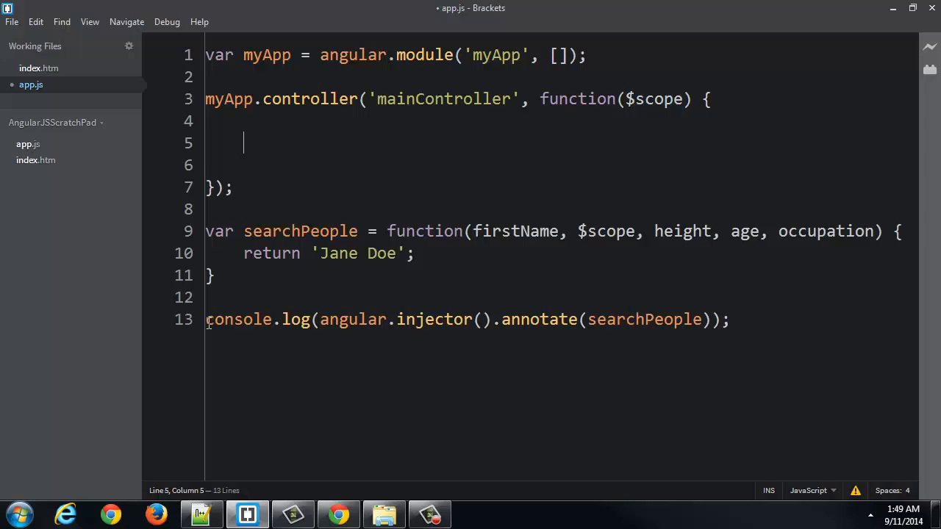
text(console.log()
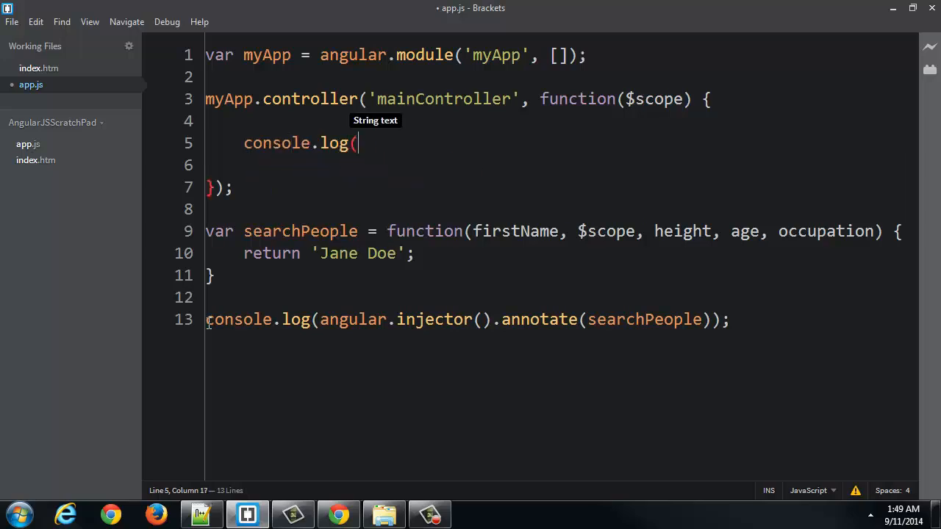
text($scope);)
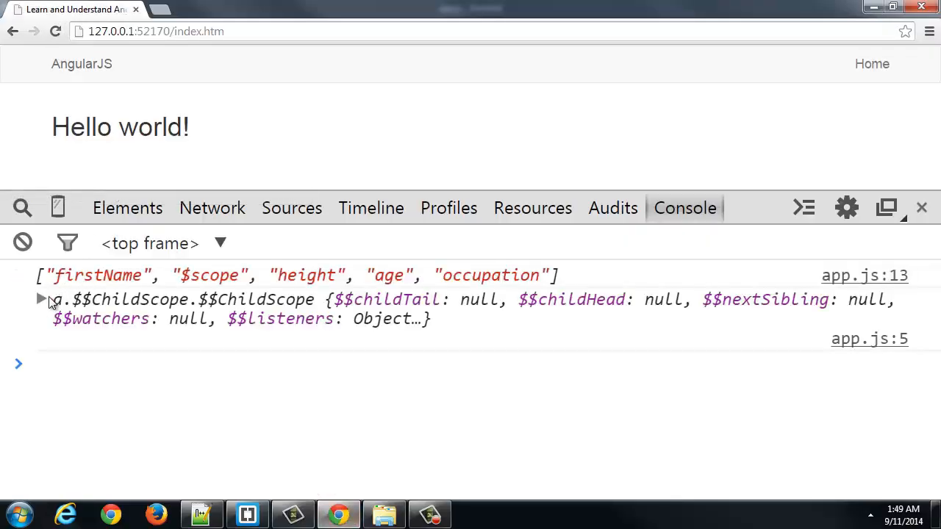
Step: Expand the logged ChildScope object in Chrome's console to view its properties
click(41, 300)
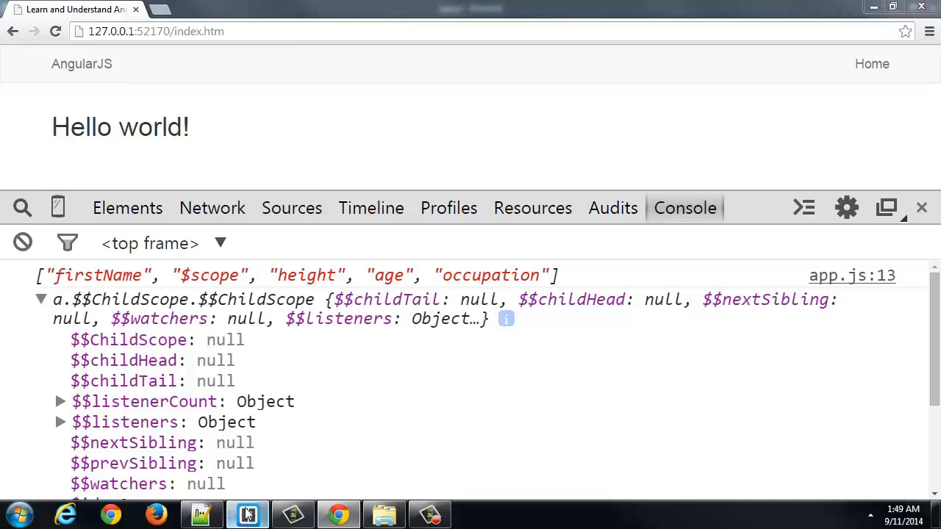
click(247, 514)
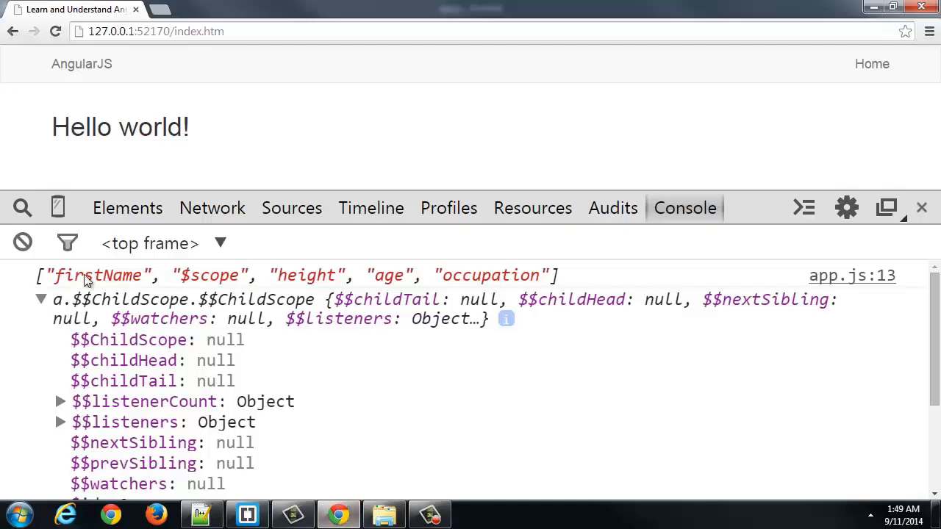
click(247, 515)
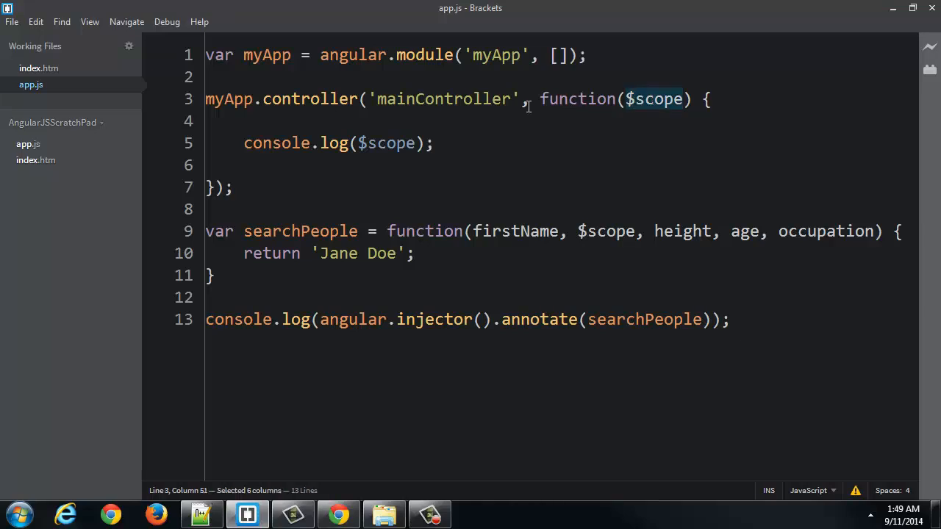
mouse_move(427, 117)
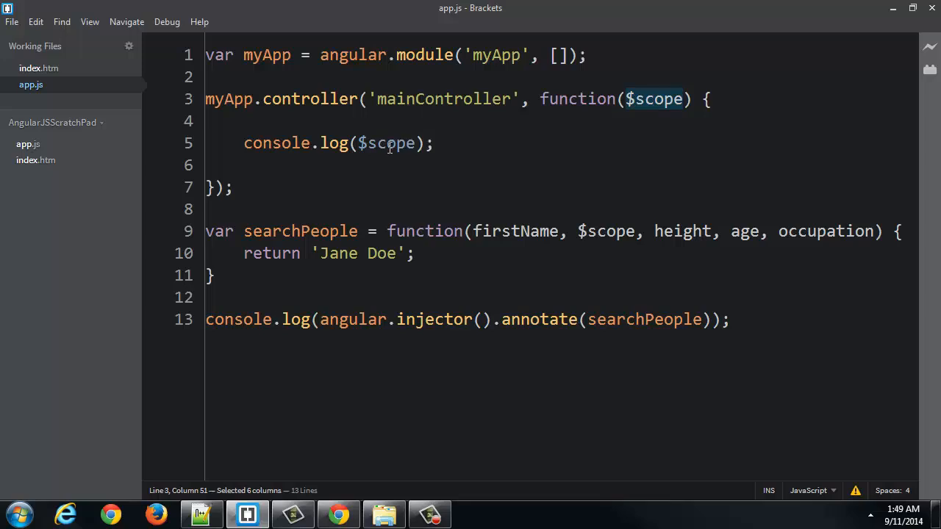
mouse_move(359, 156)
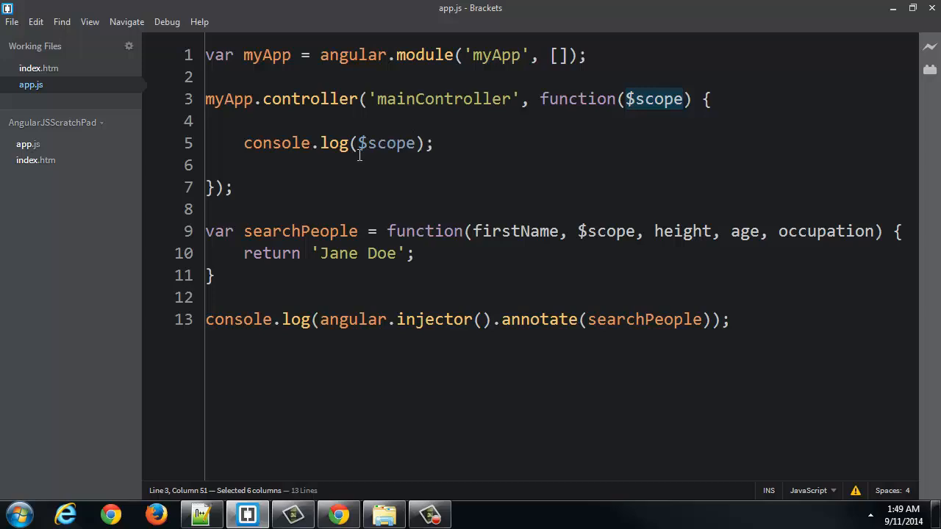
mouse_move(386, 144)
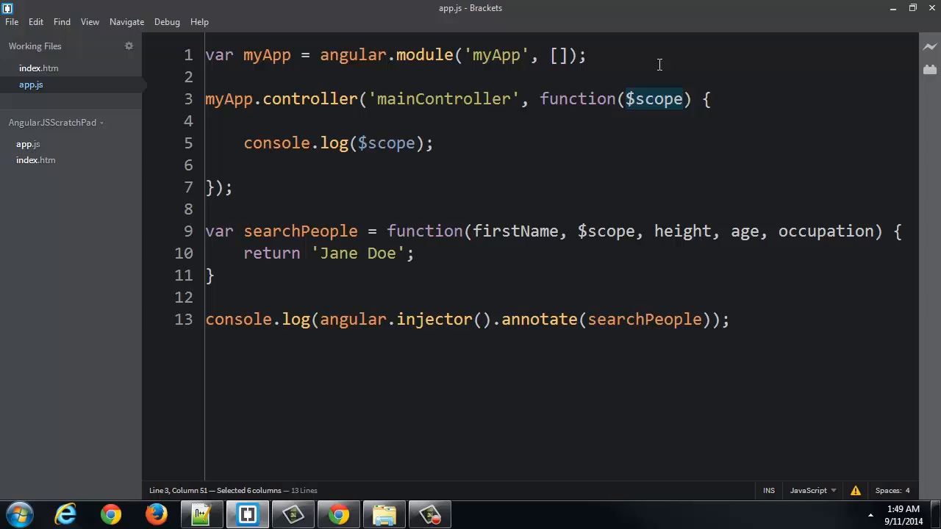
click(633, 100)
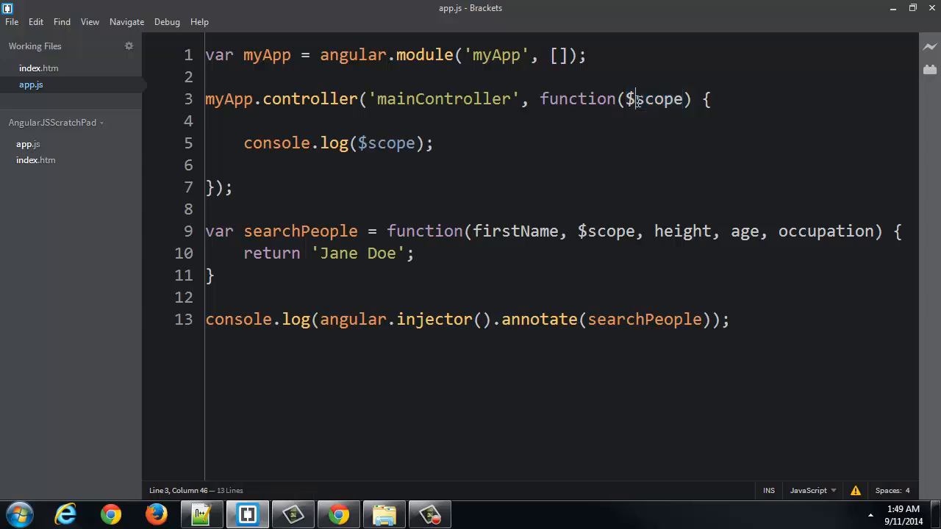
double_click(654, 100)
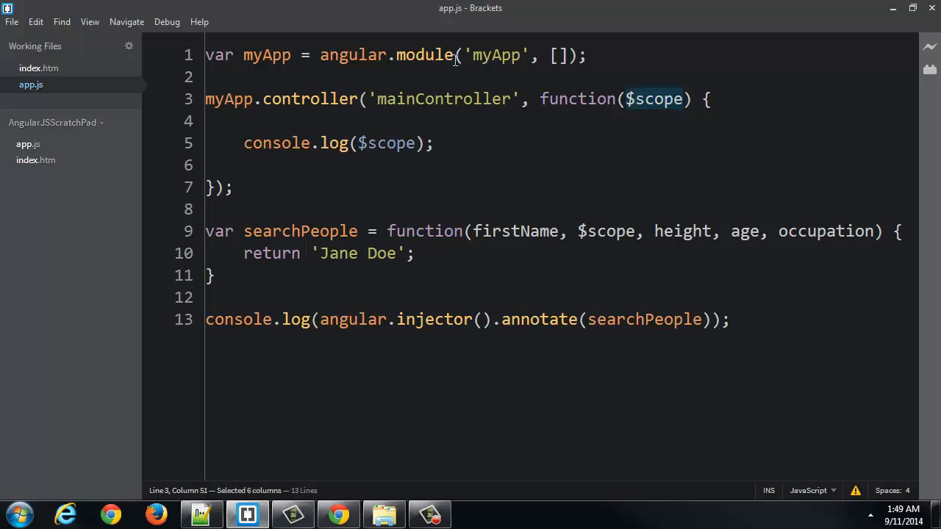
mouse_move(502, 56)
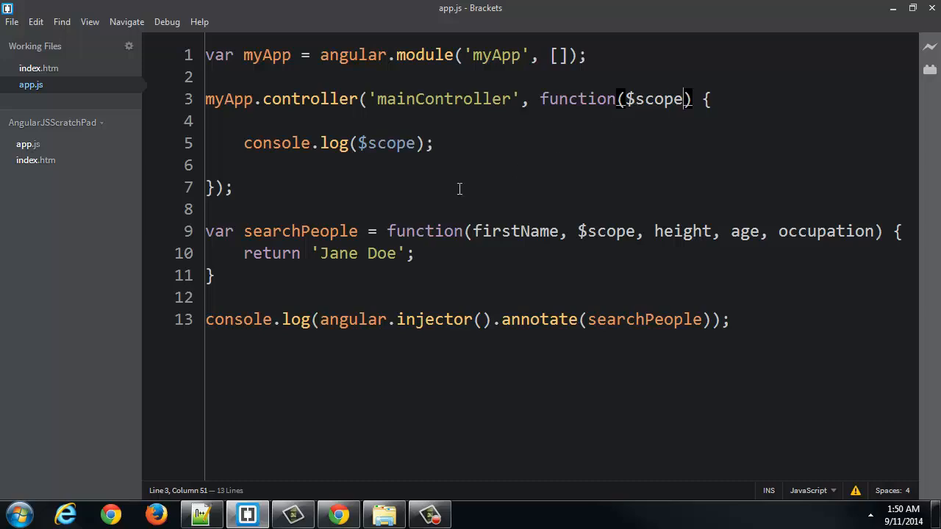
mouse_move(377, 228)
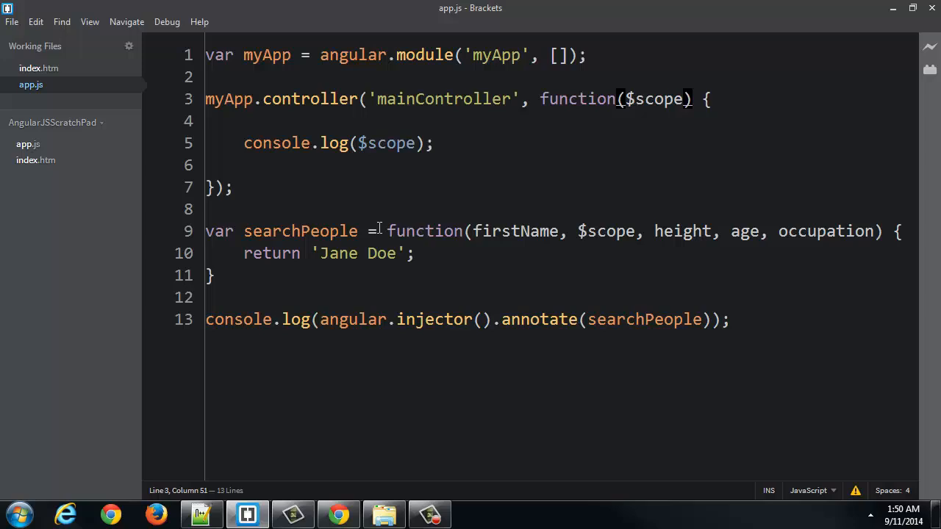
mouse_move(450, 209)
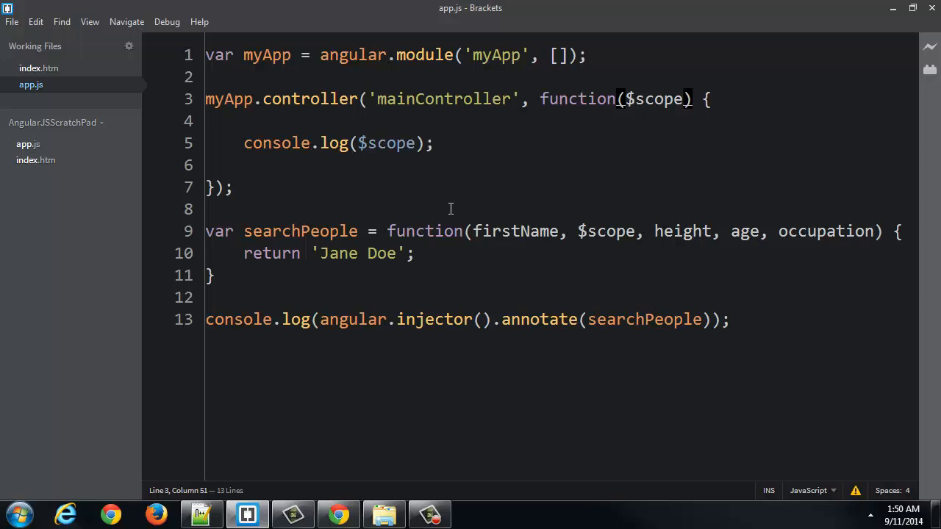